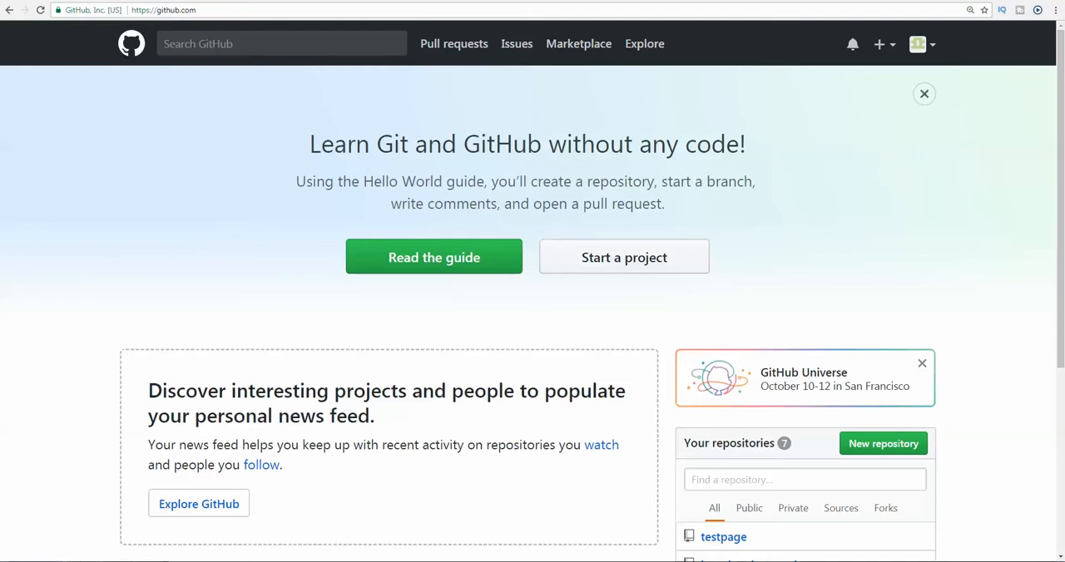
mouse_move(744, 290)
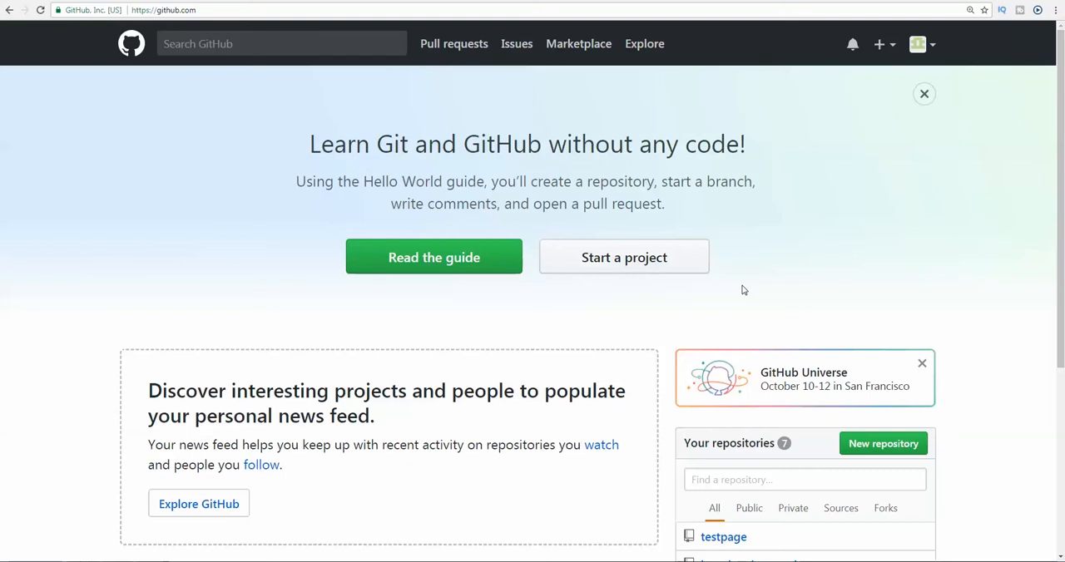
mouse_move(767, 296)
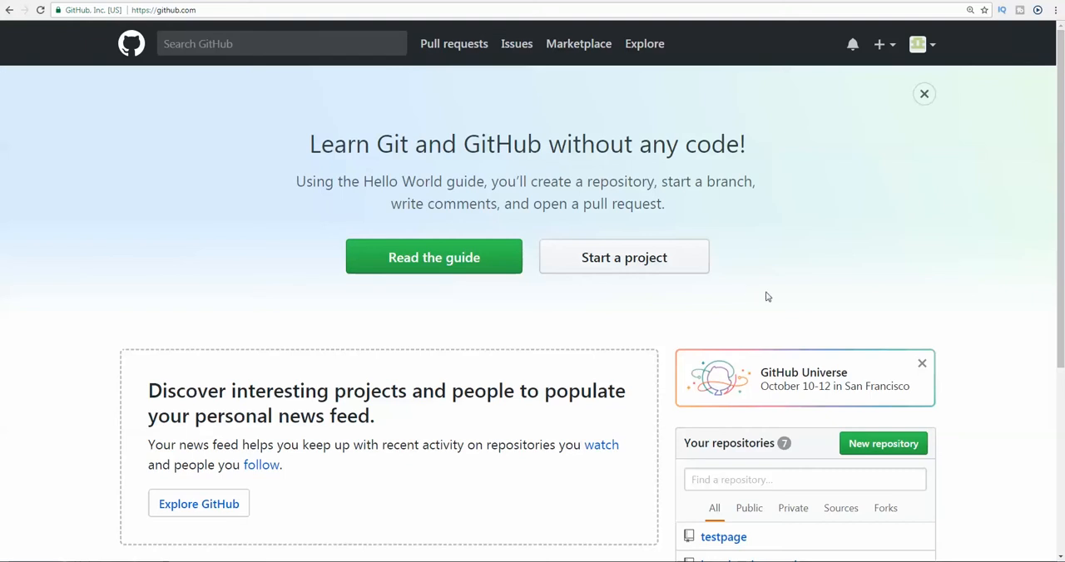
Step: Start a public repository named 'testgithub page' and scroll to the Create repository button
scroll("down", 3)
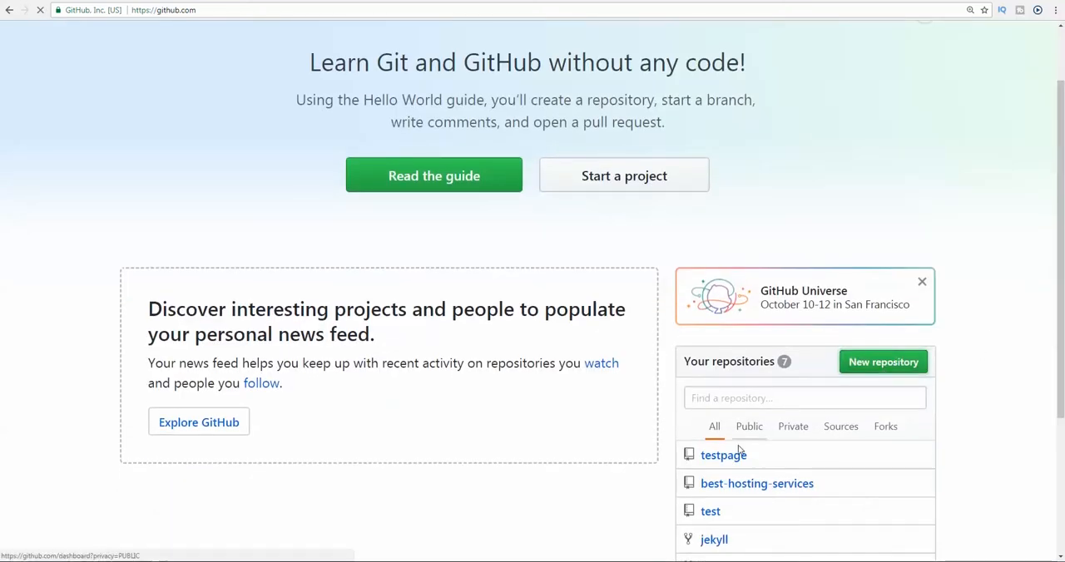
left_click(883, 361)
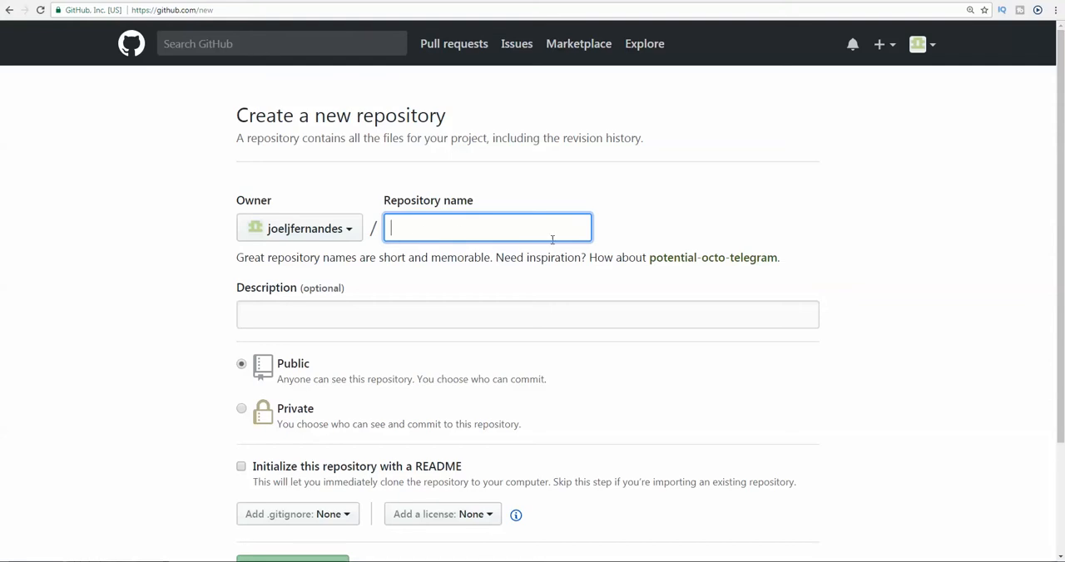
mouse_move(450, 318)
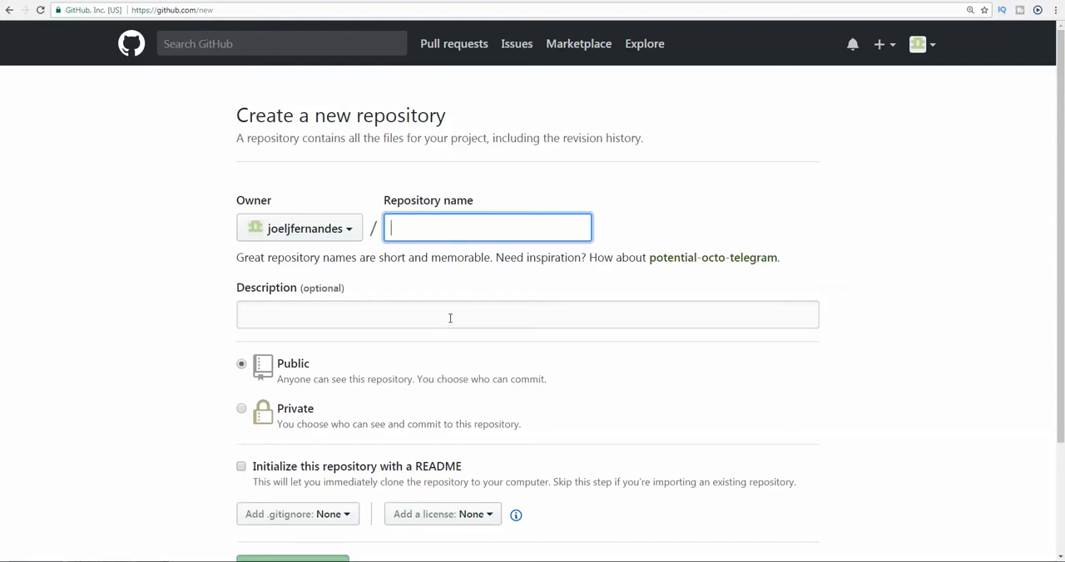
mouse_move(266, 245)
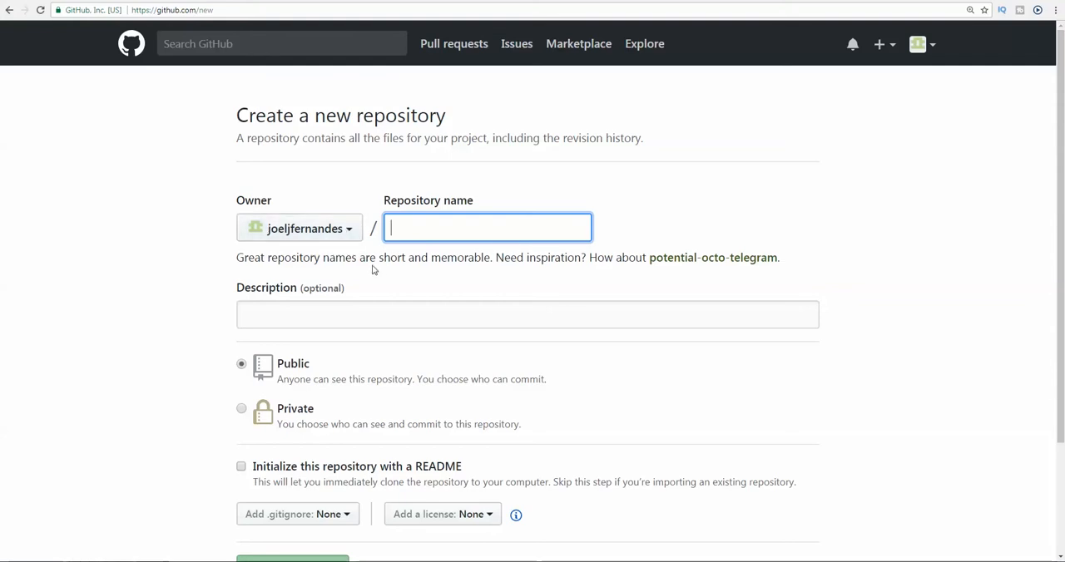
mouse_move(400, 323)
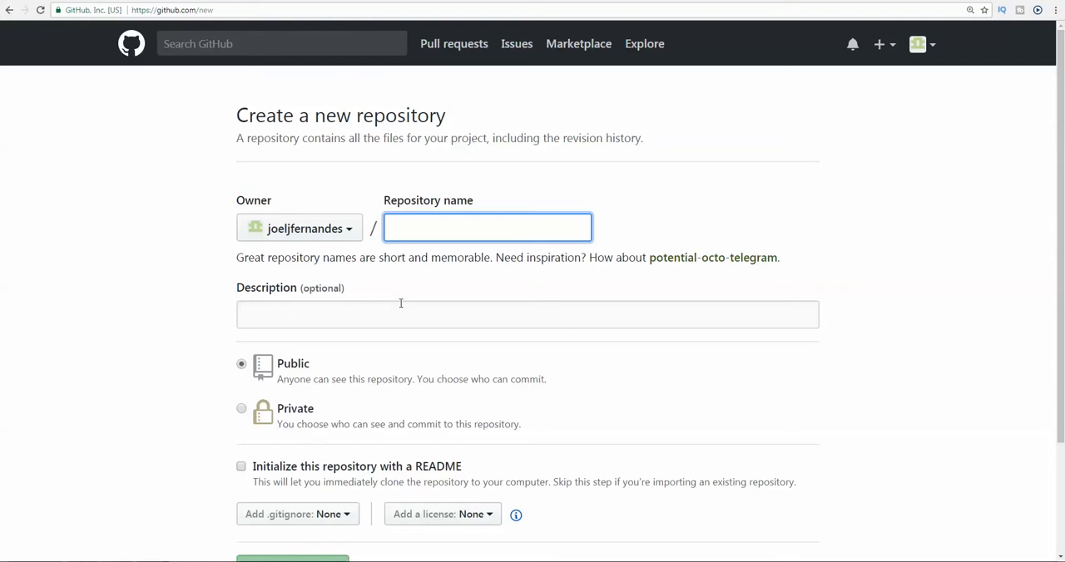
type("testgithub pa")
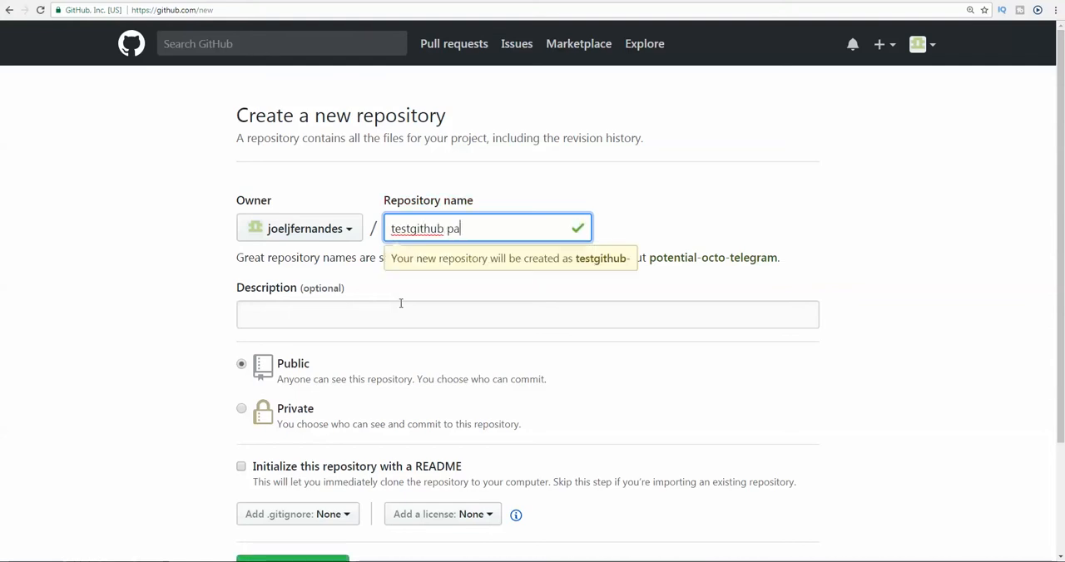
type("ge")
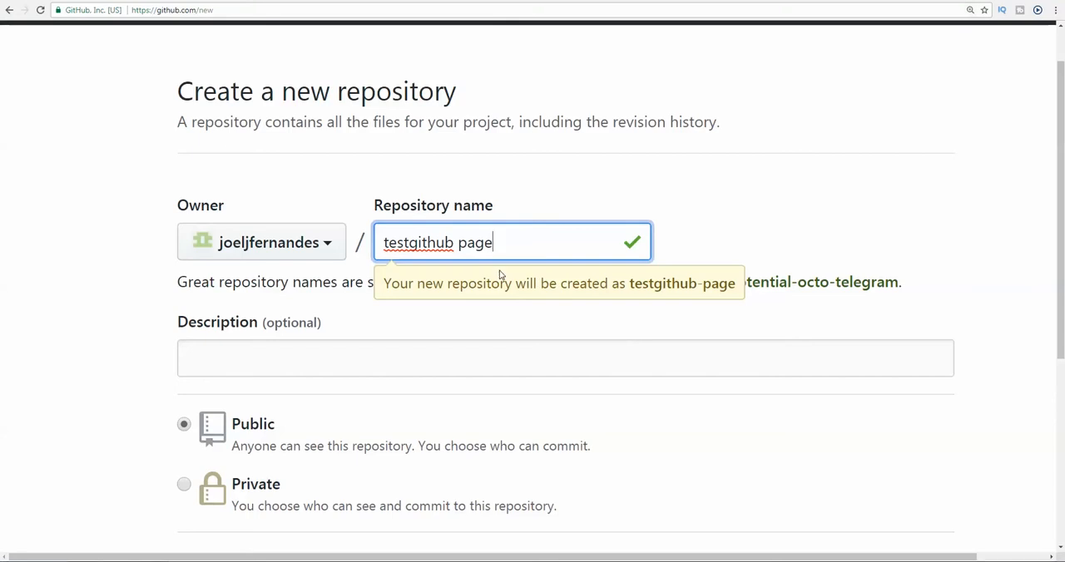
scroll("down", 3)
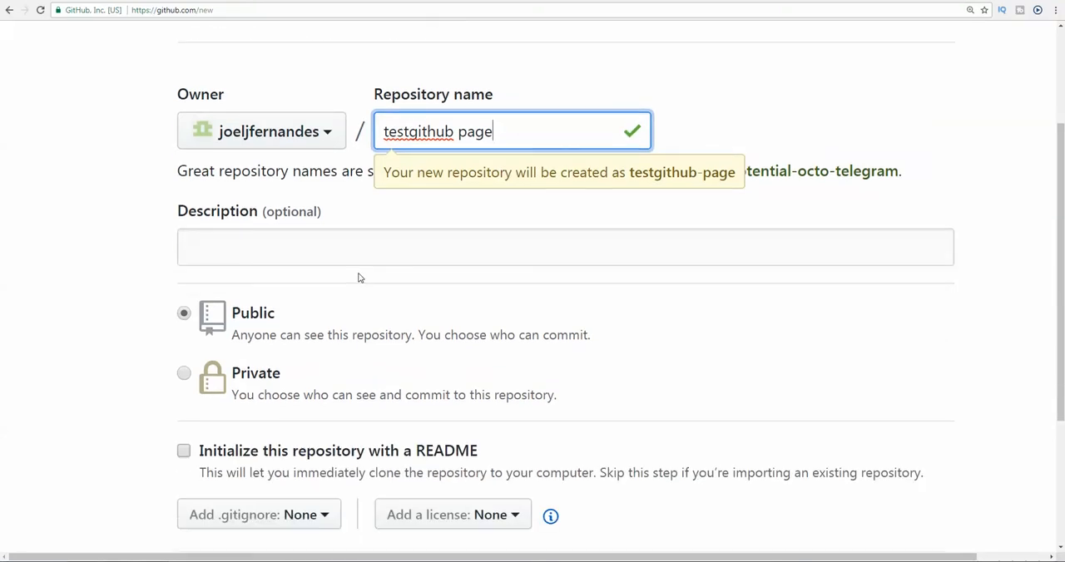
scroll("down", 3)
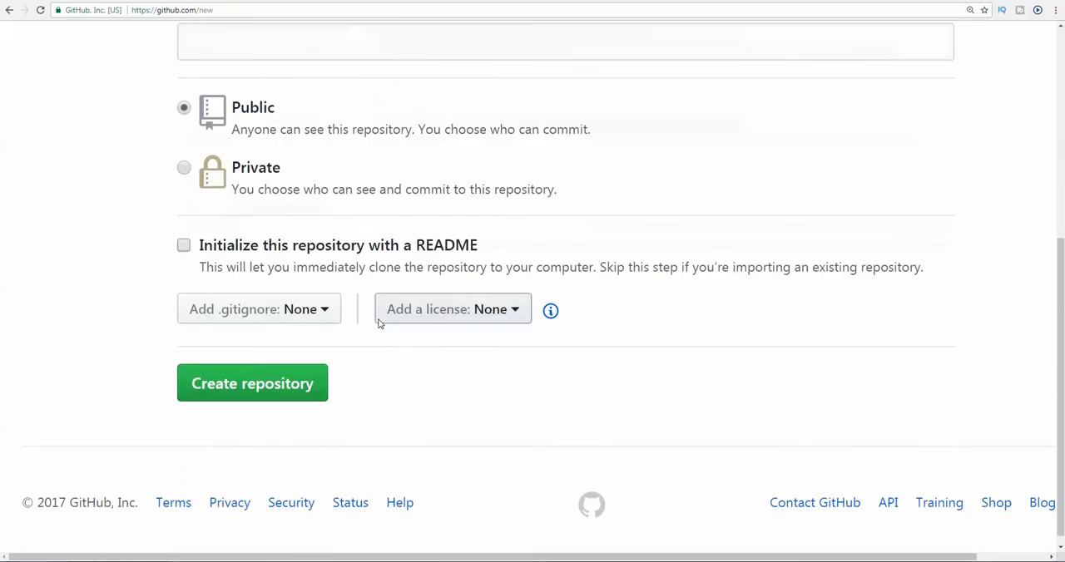
scroll("down", 3)
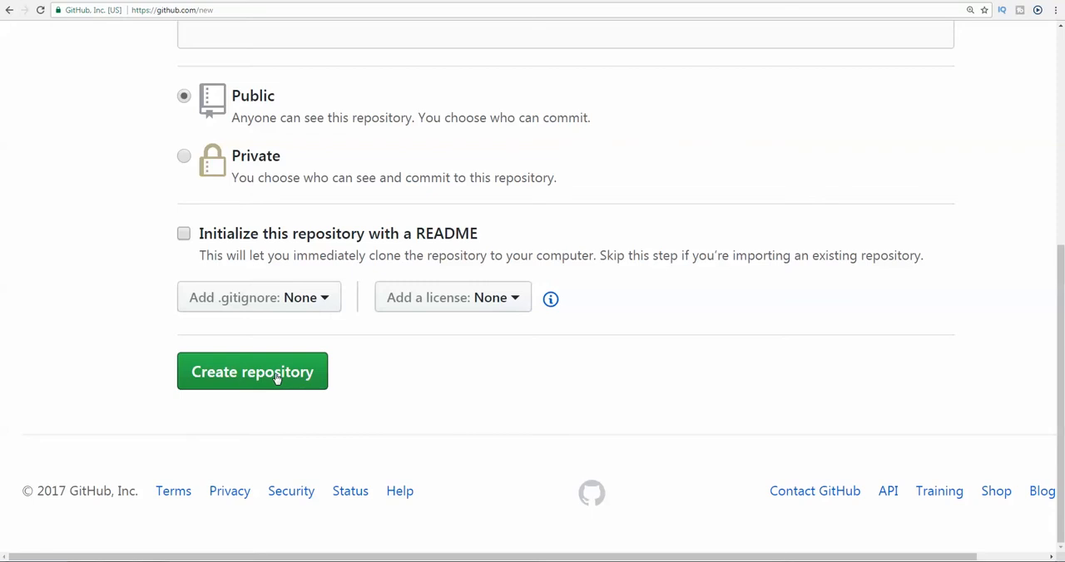
Step: Create the testgithub-page repository and scroll its Settings down to the GitHub Pages section
left_click(252, 371)
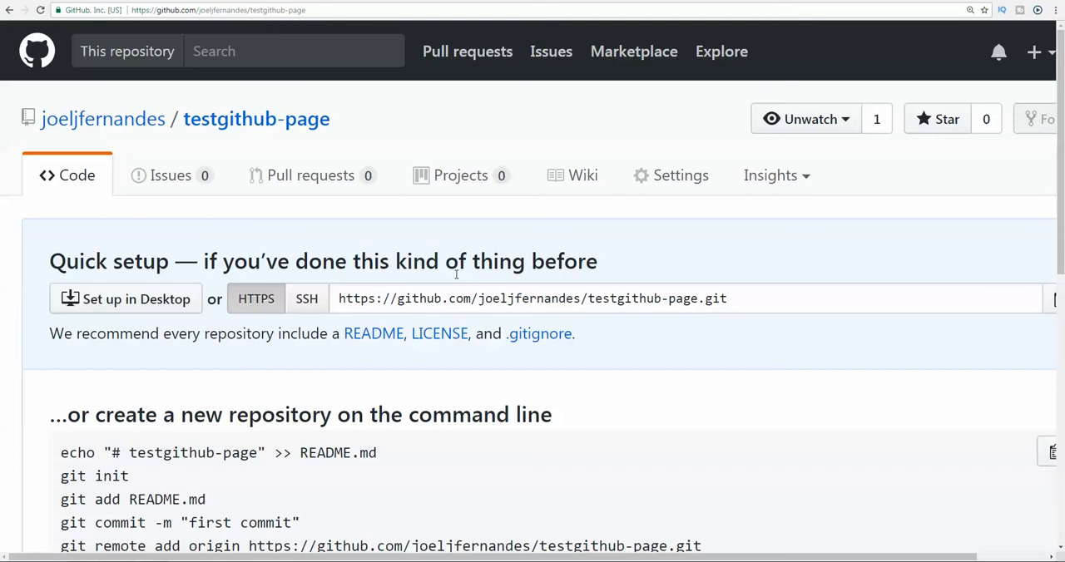
mouse_move(431, 241)
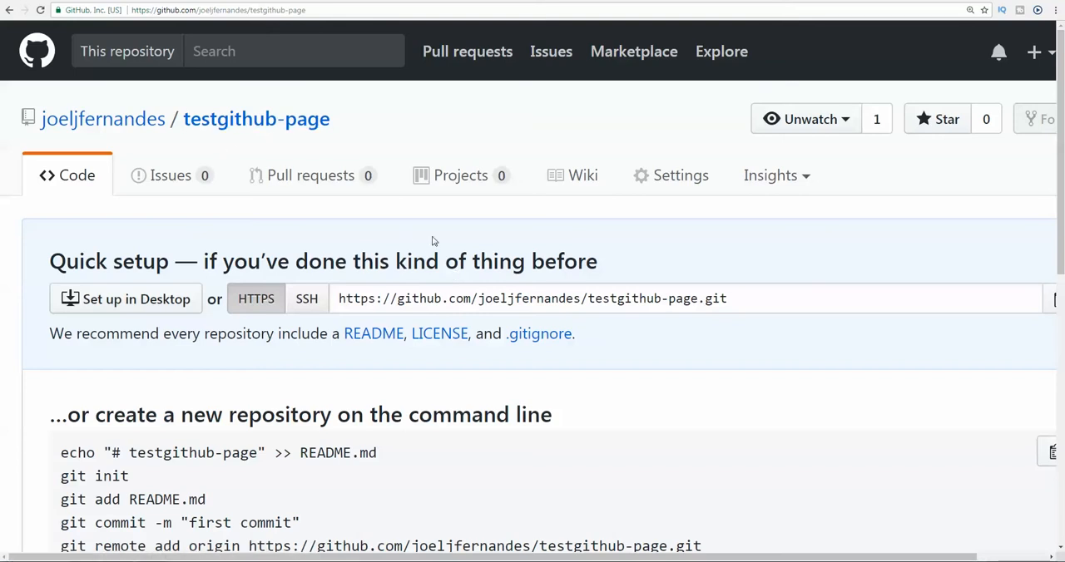
left_click(680, 175)
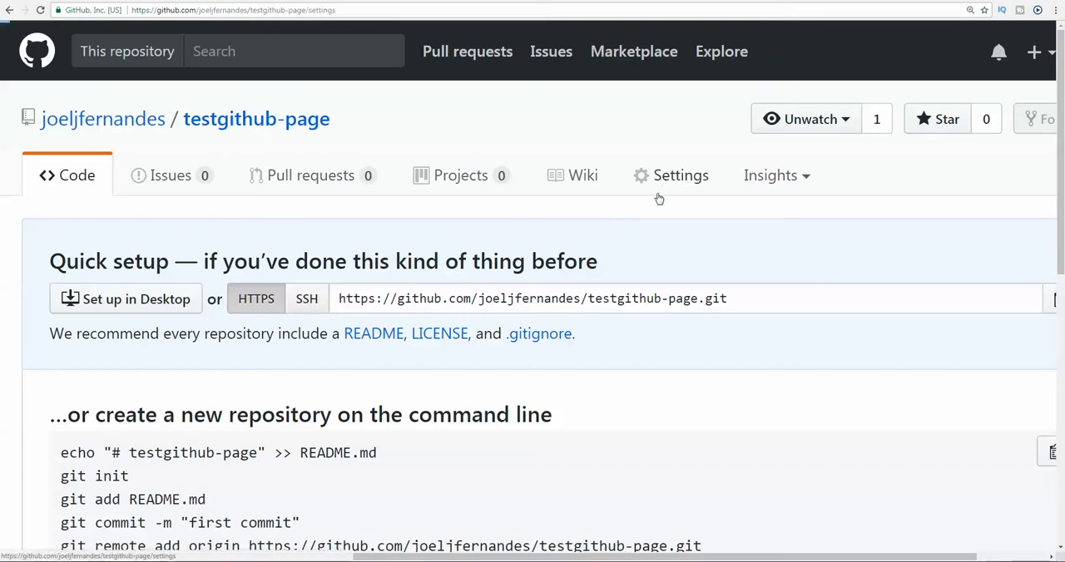
left_click(681, 175)
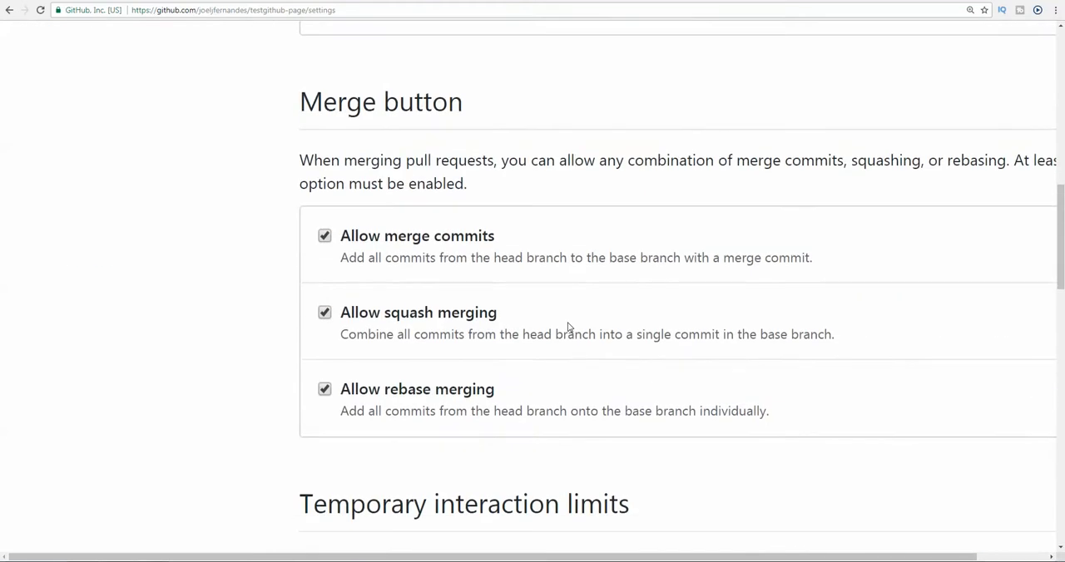
scroll("down", 3)
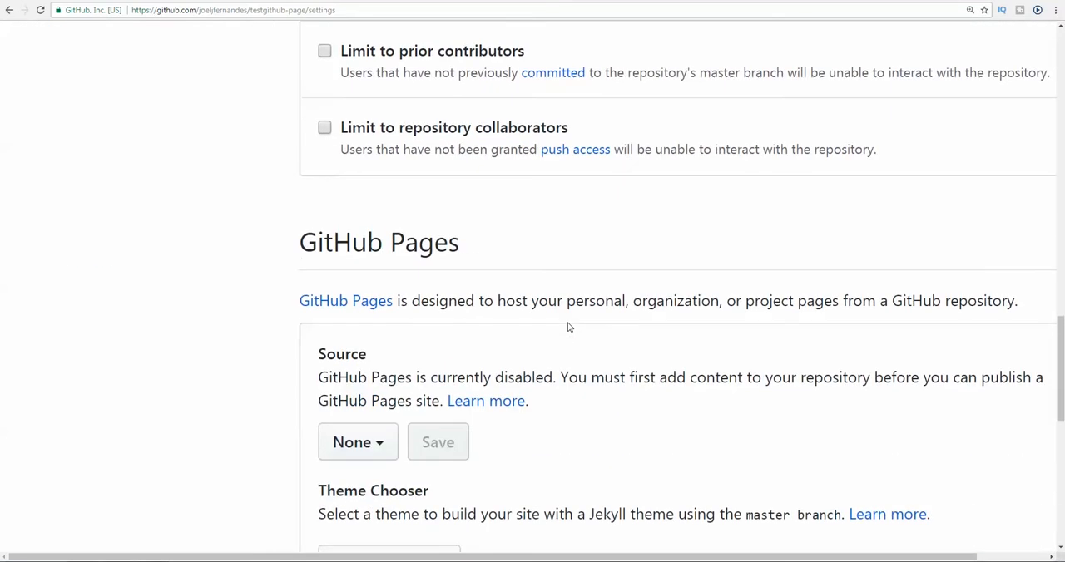
scroll("down", 3)
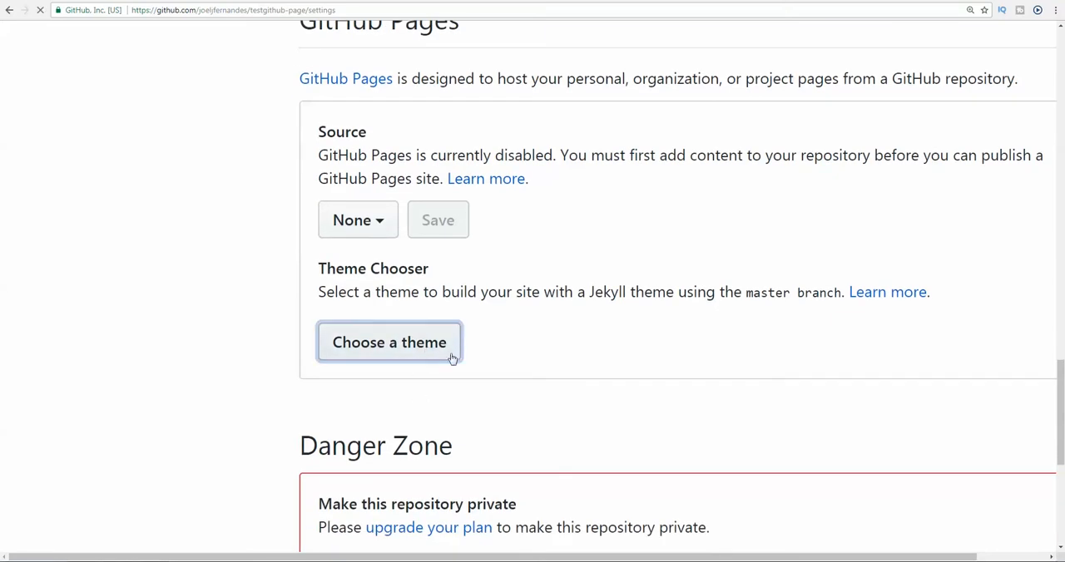
Step: Open the Pages theme chooser and browse the Cayman theme preview
left_click(389, 342)
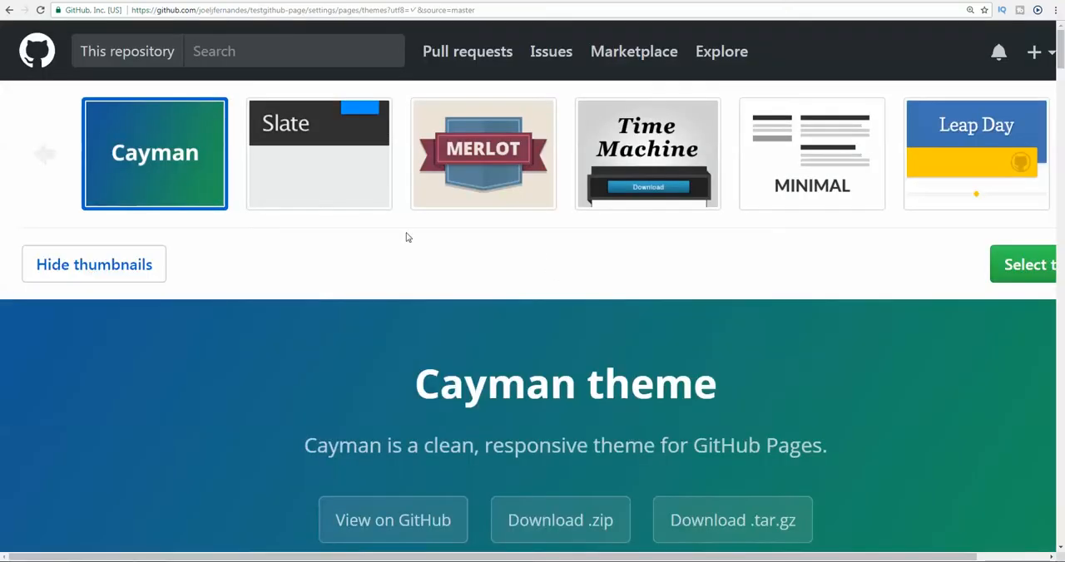
scroll("down", 3)
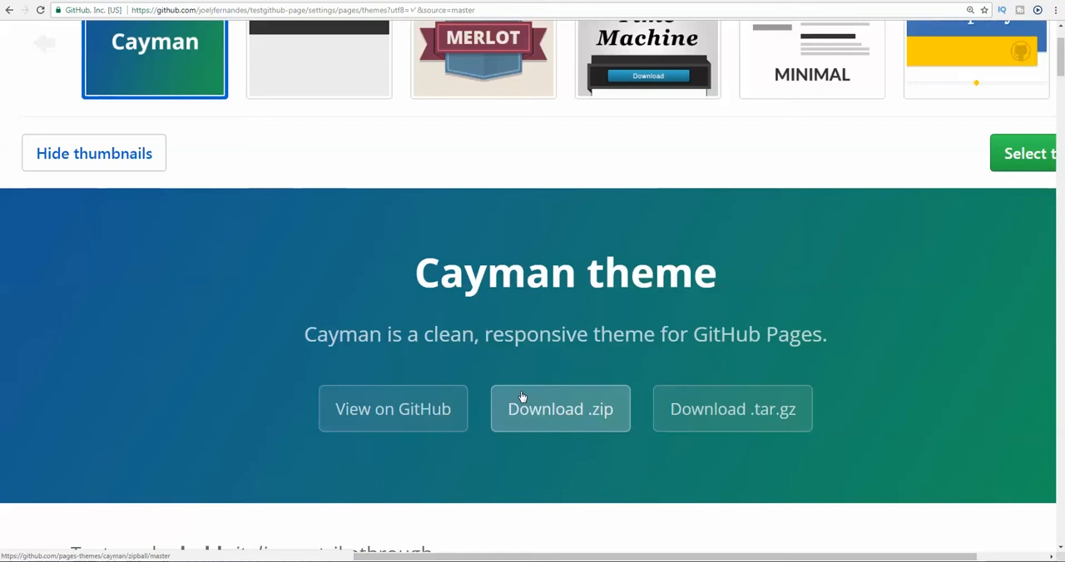
mouse_move(511, 355)
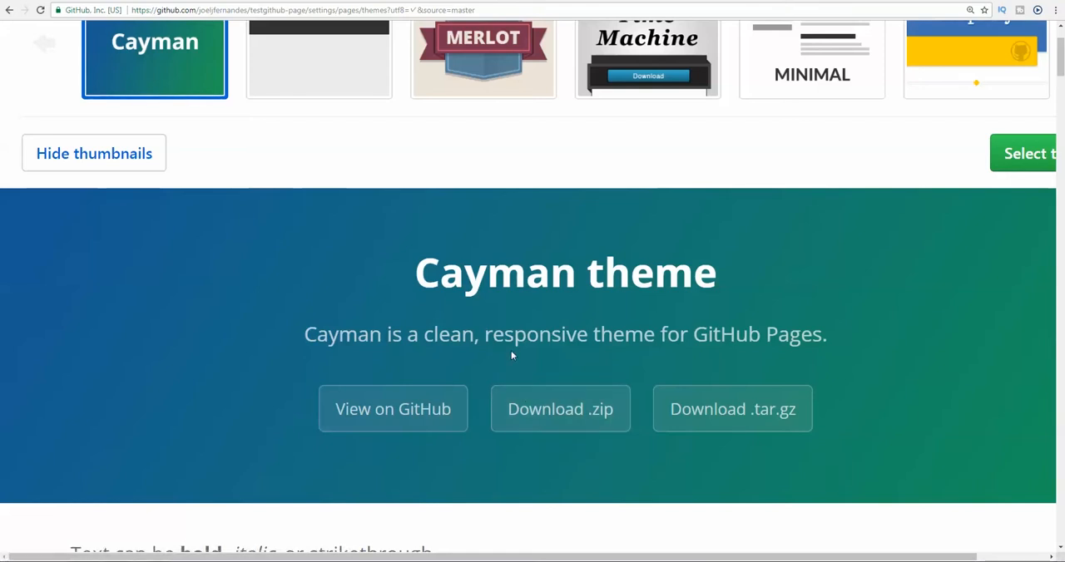
mouse_move(519, 347)
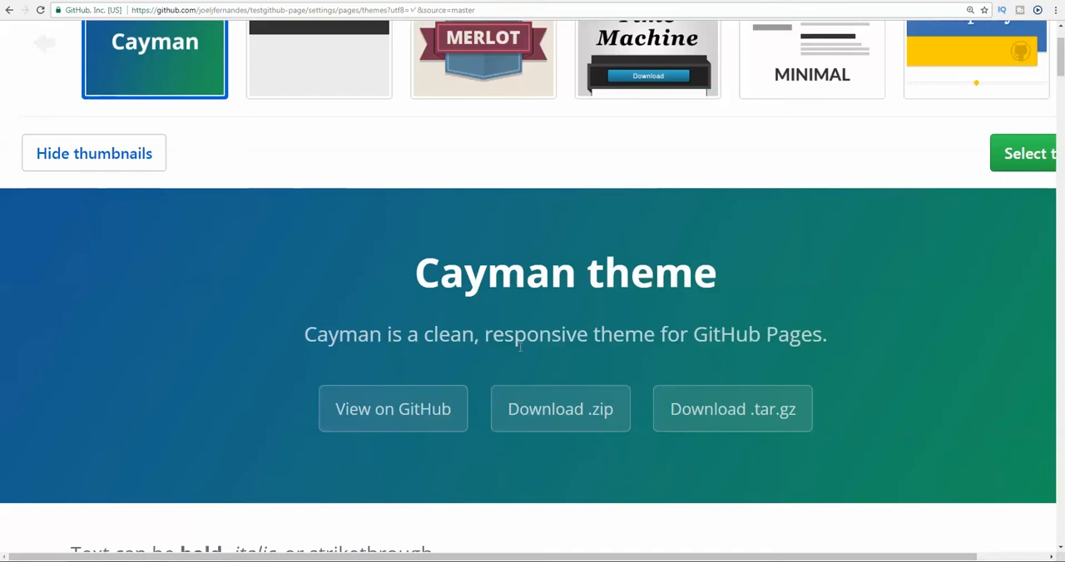
mouse_move(597, 231)
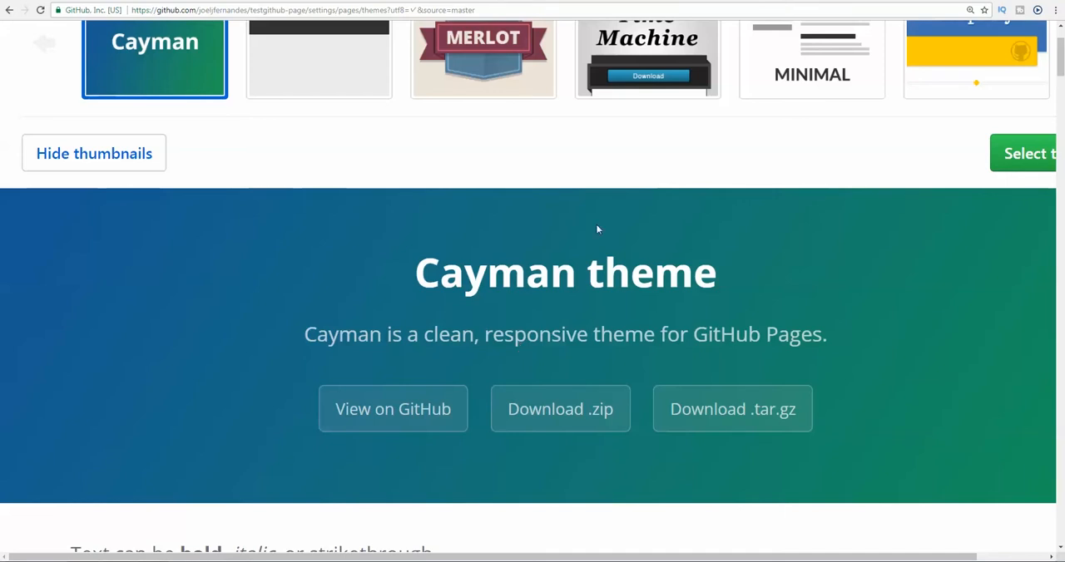
mouse_move(884, 209)
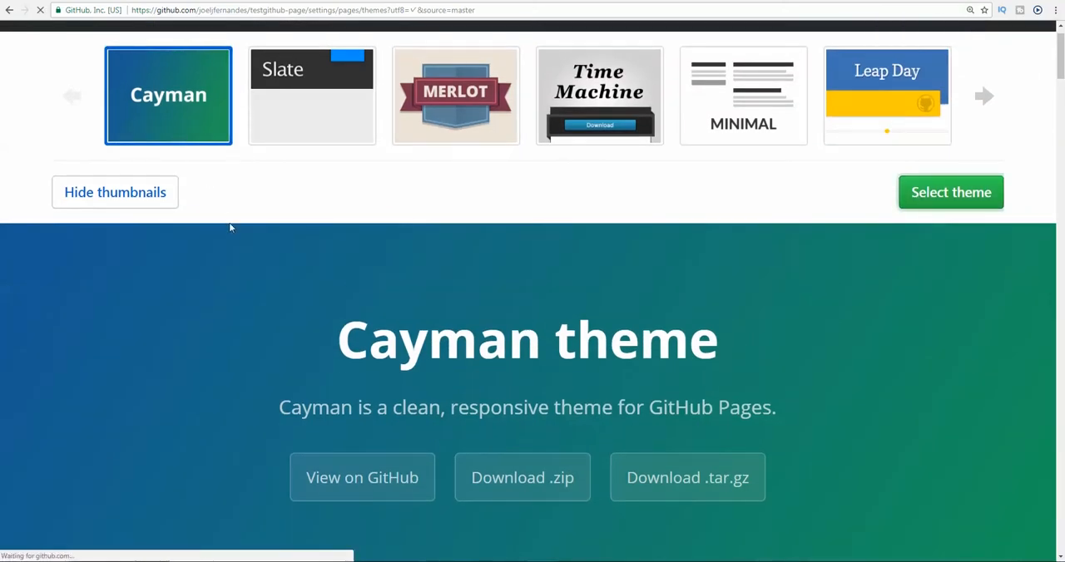
left_click(950, 192)
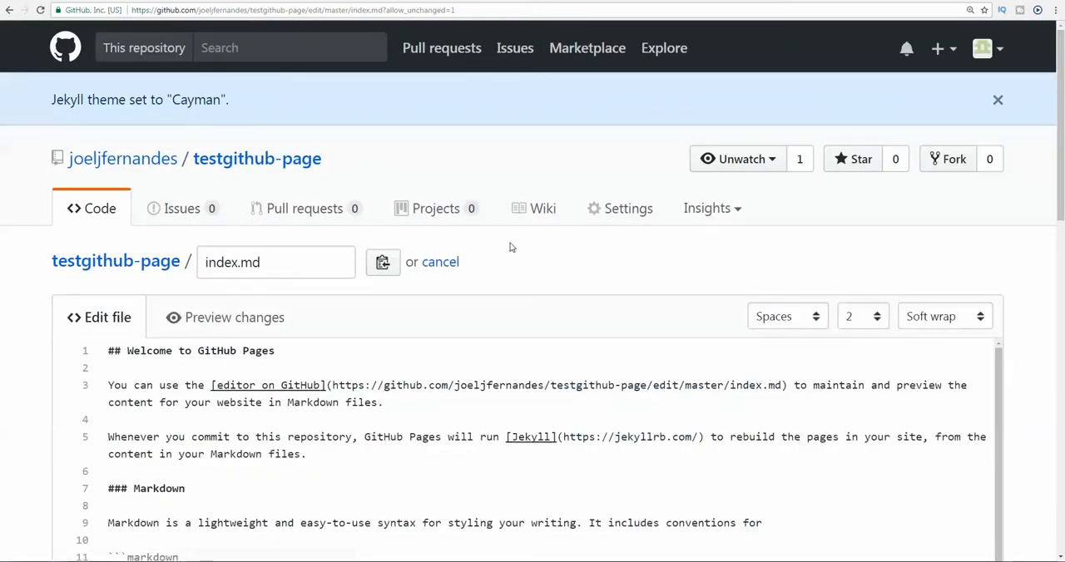
mouse_move(541, 271)
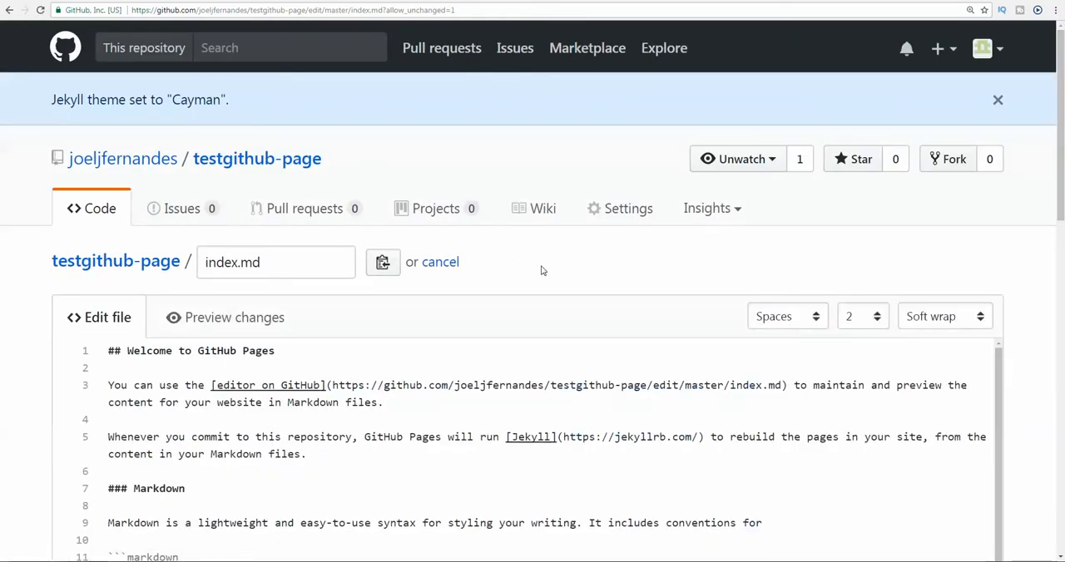
mouse_move(279, 218)
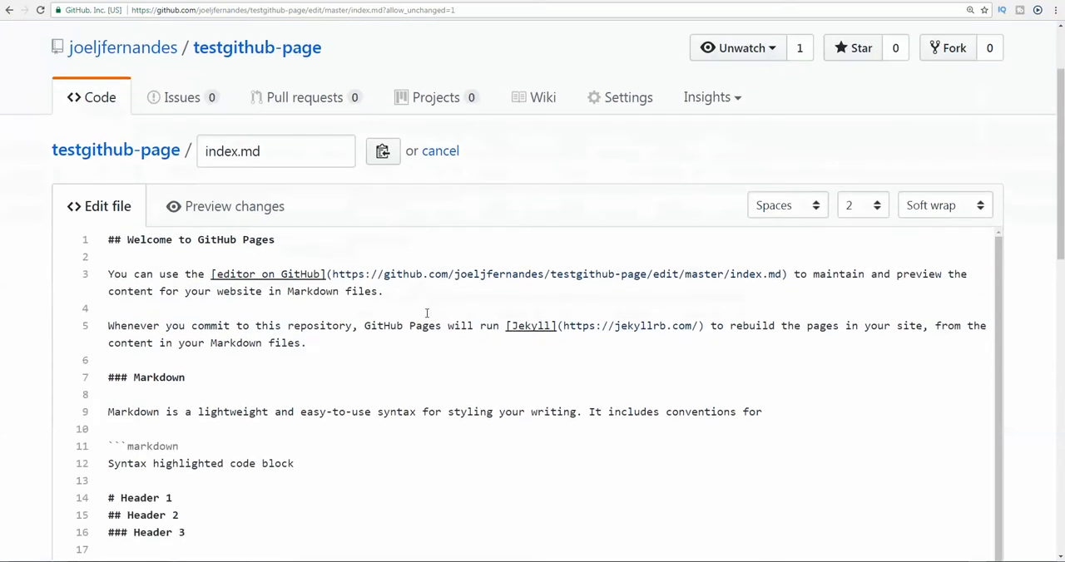
scroll("down", 3)
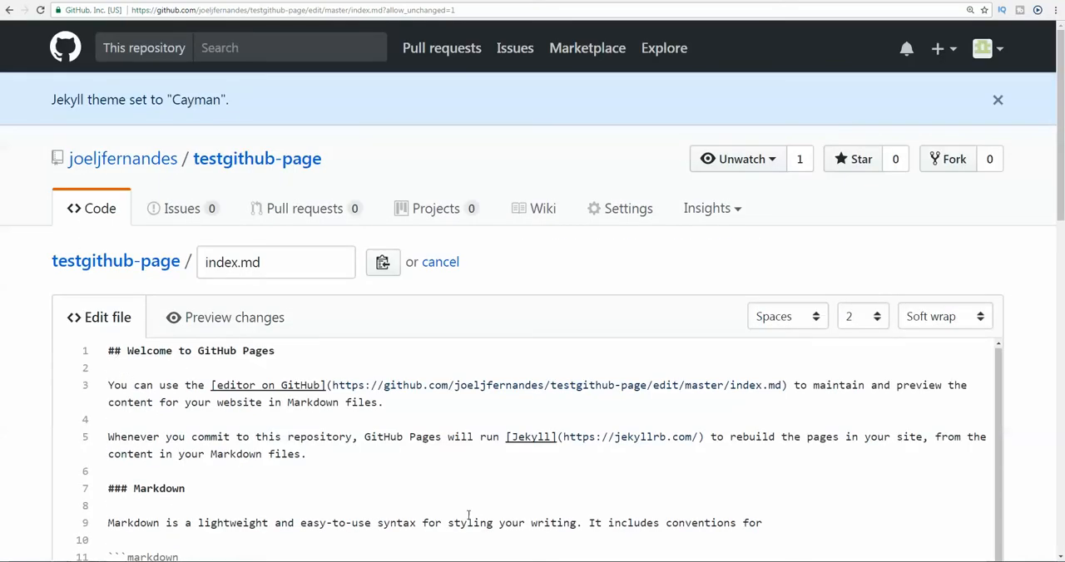
mouse_move(628, 208)
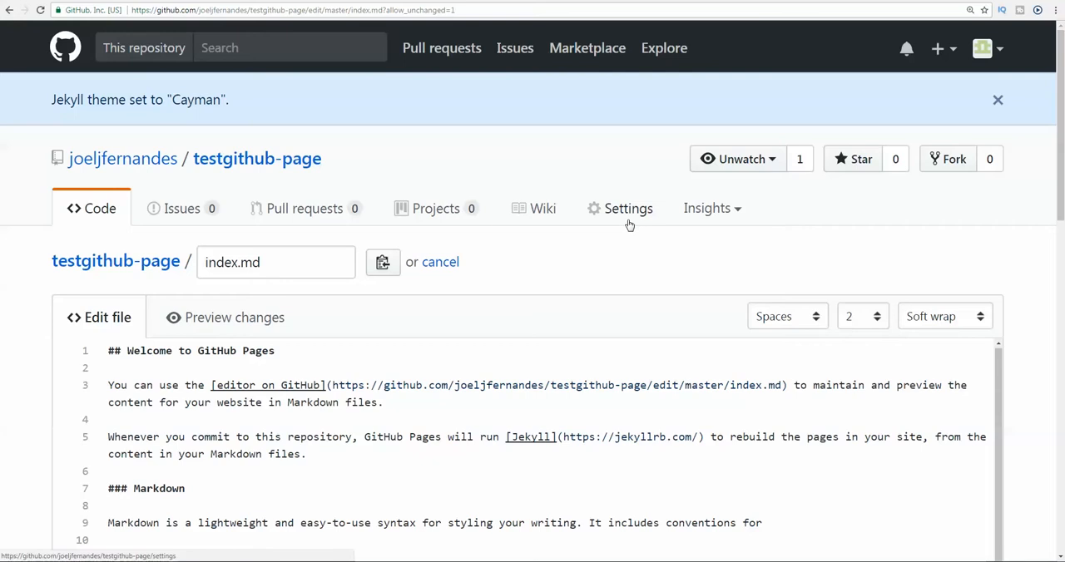
mouse_move(622, 214)
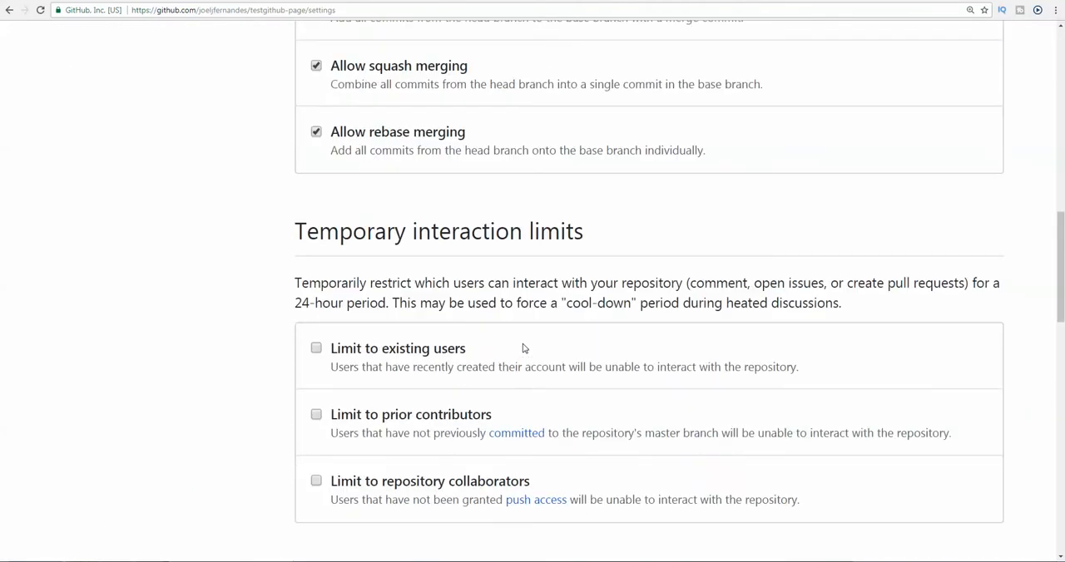
Step: Open the published site at joeljfernandes.github.io/testgithub-page and view the Cayman welcome page
scroll("down", 3)
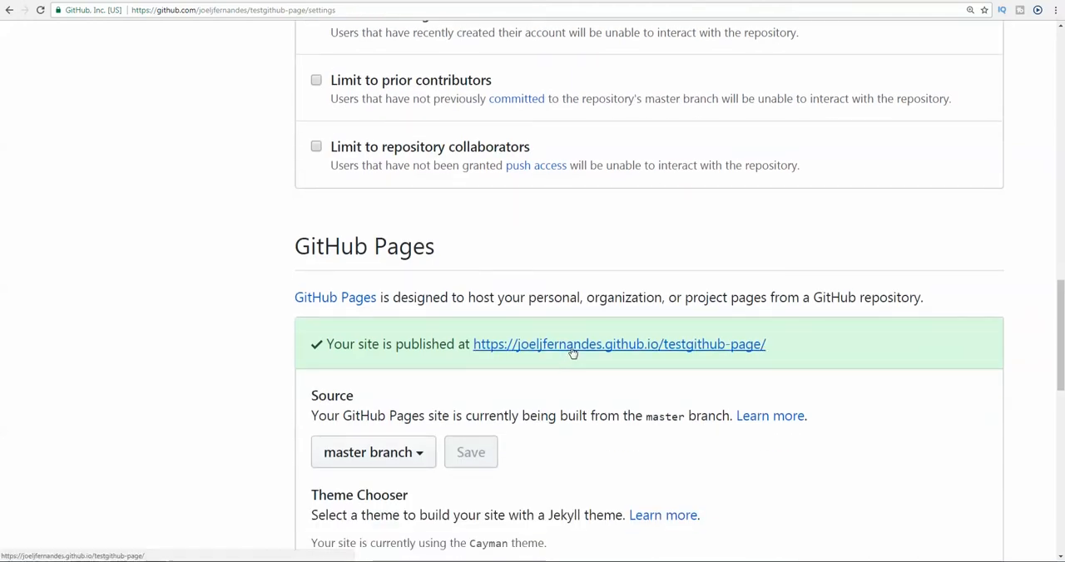
mouse_move(687, 357)
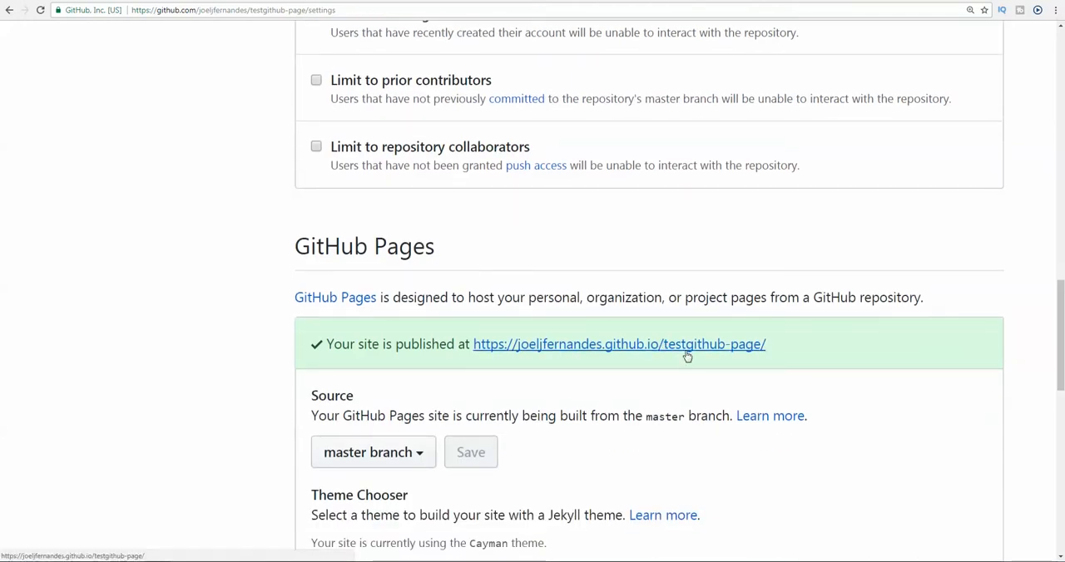
mouse_move(679, 344)
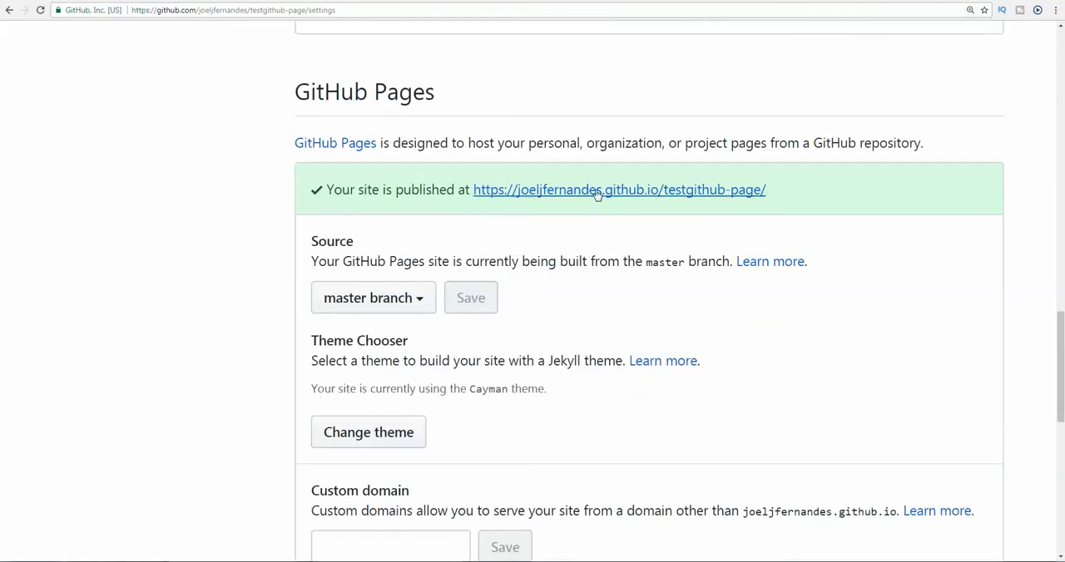
mouse_move(319, 6)
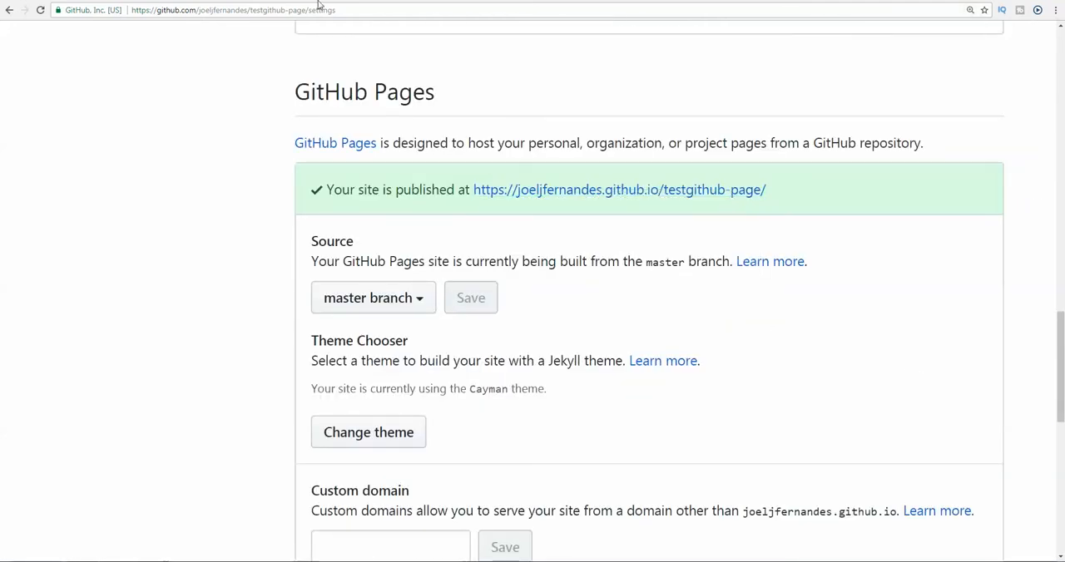
left_click(619, 189)
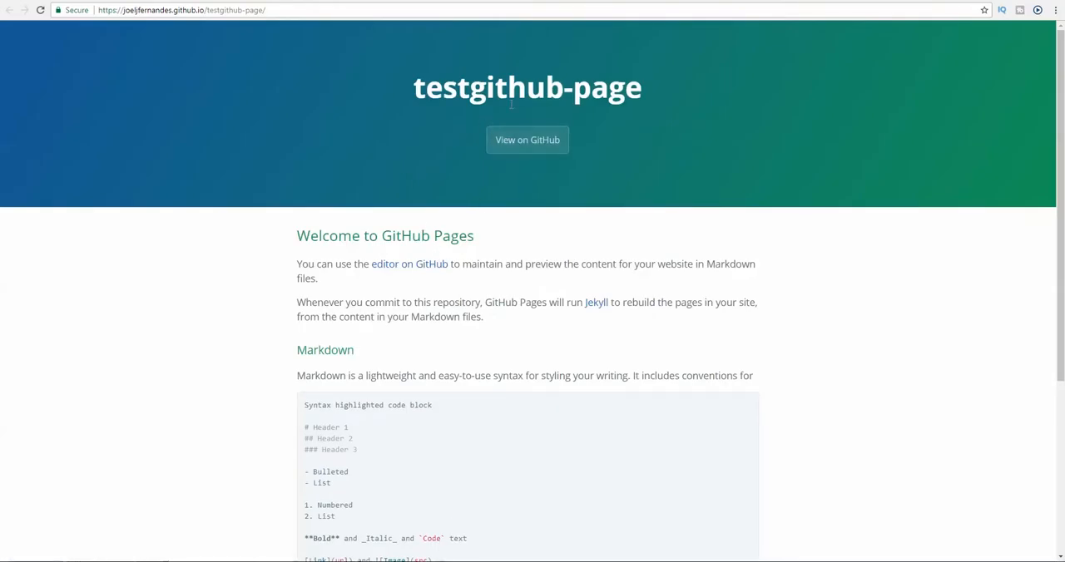
scroll("down", 3)
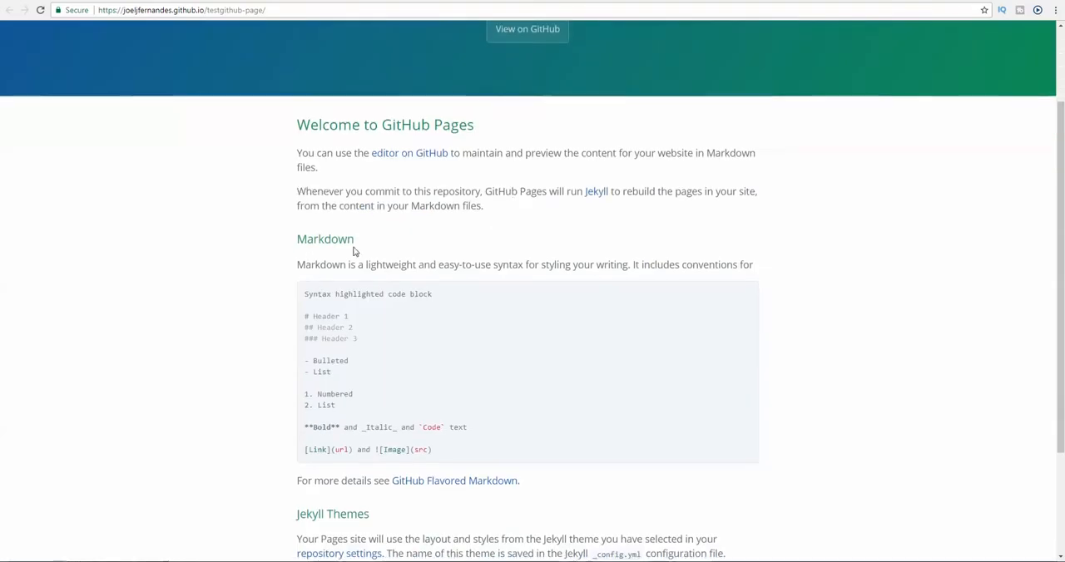
scroll("down", 3)
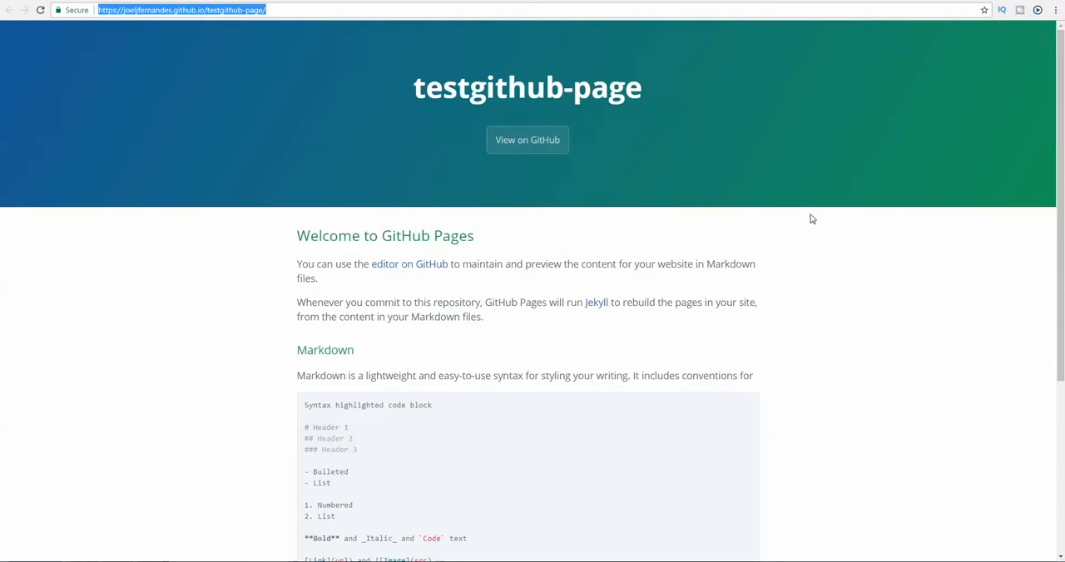
mouse_move(134, 30)
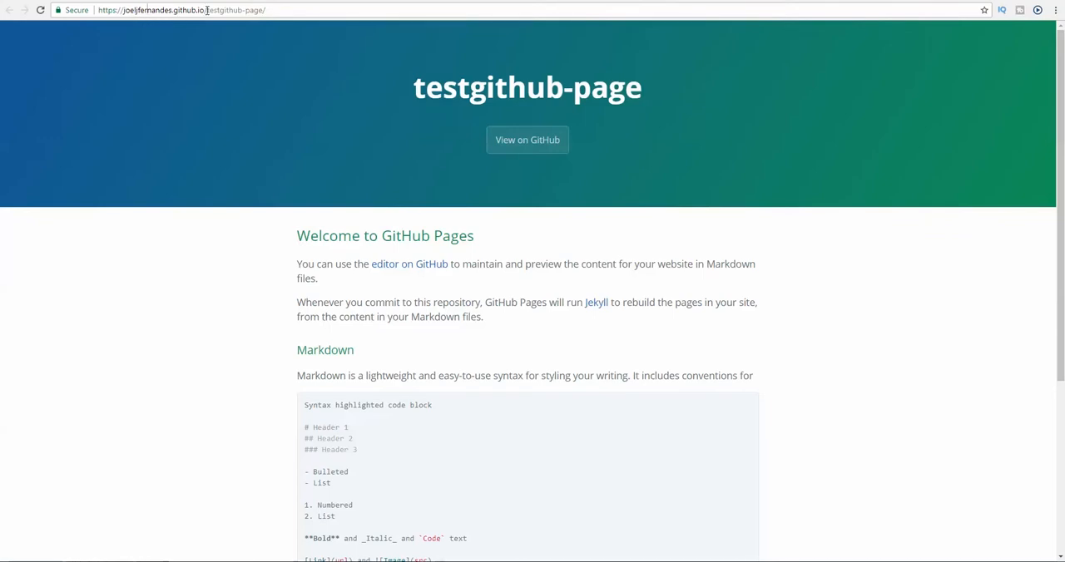
double_click(229, 9)
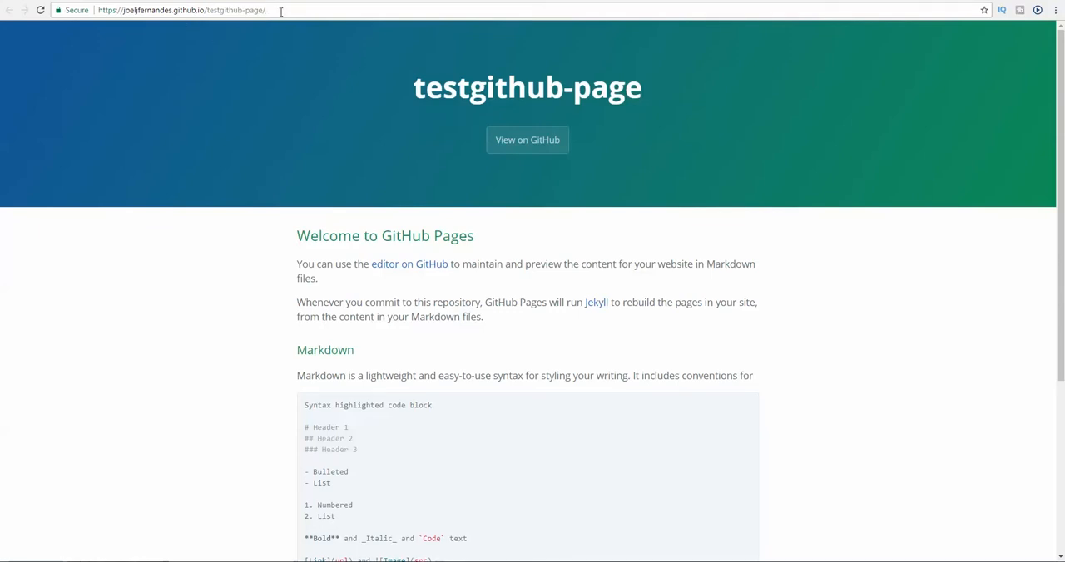
mouse_move(326, 335)
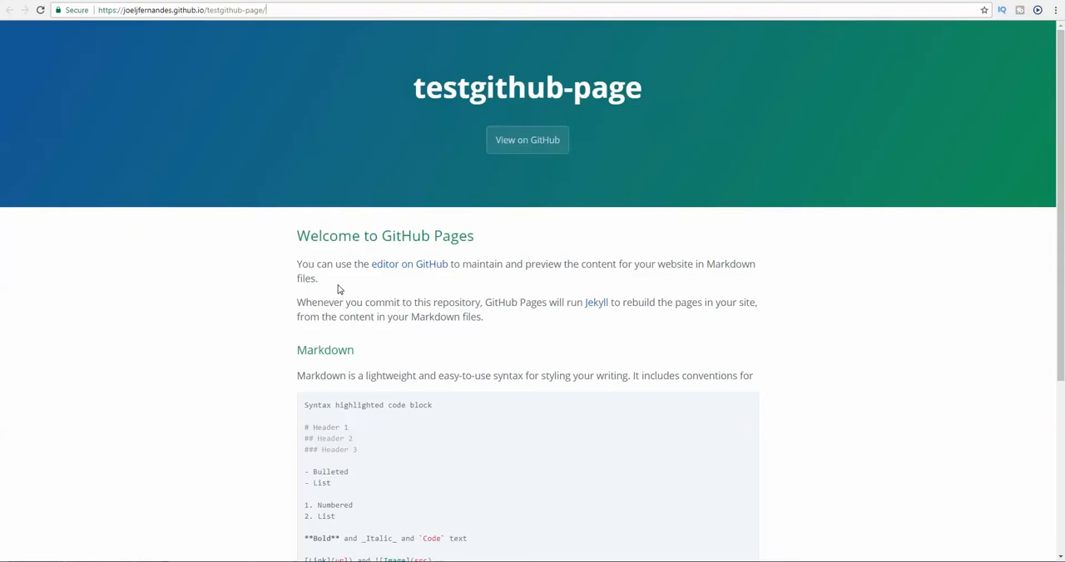
mouse_move(302, 148)
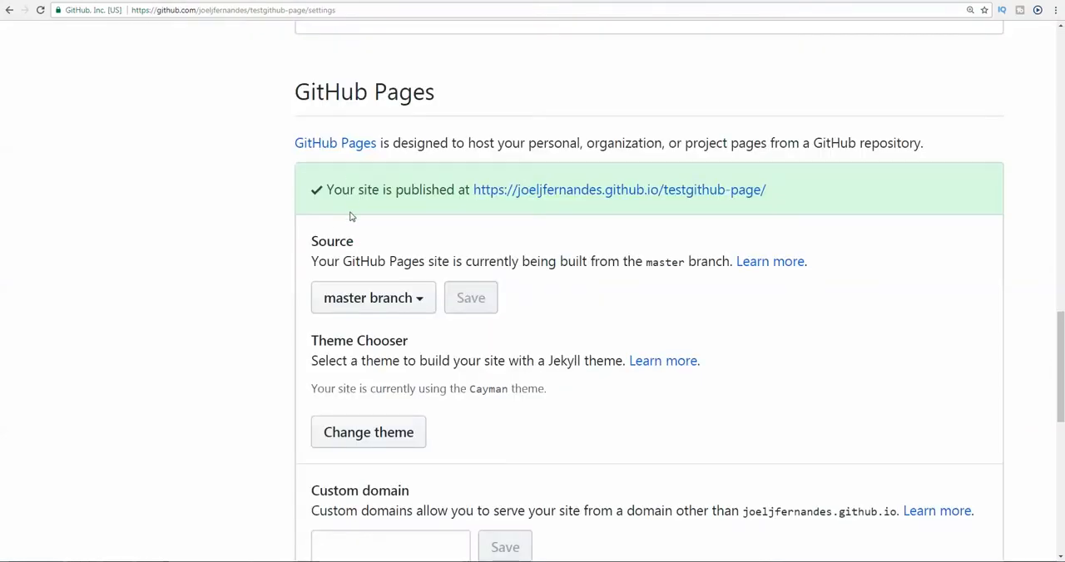
Step: Open index.md in the file editor and select 'GitHub Pages' in the heading
scroll("up", 3)
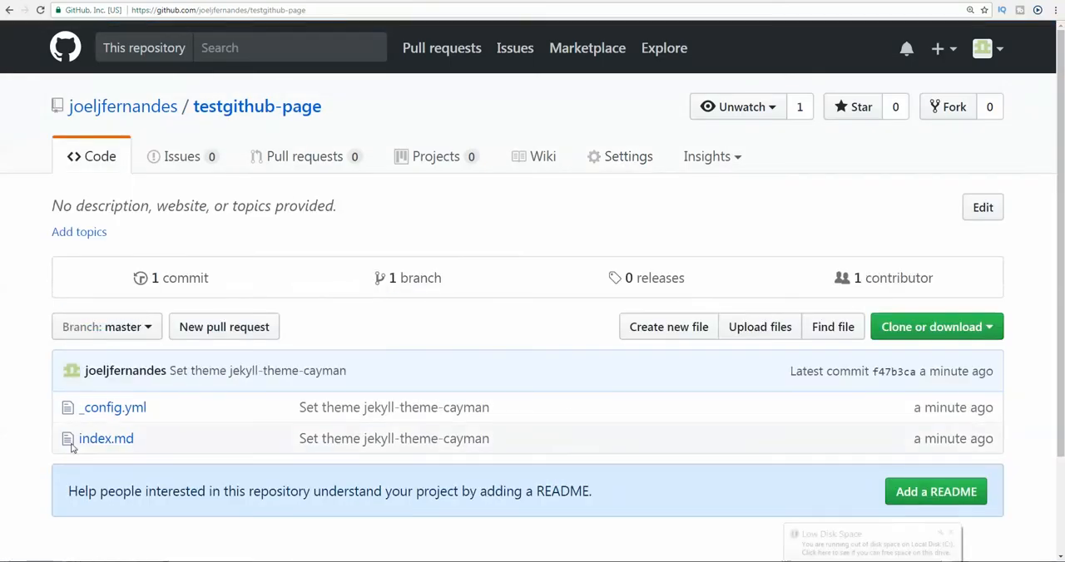
scroll("down", 3)
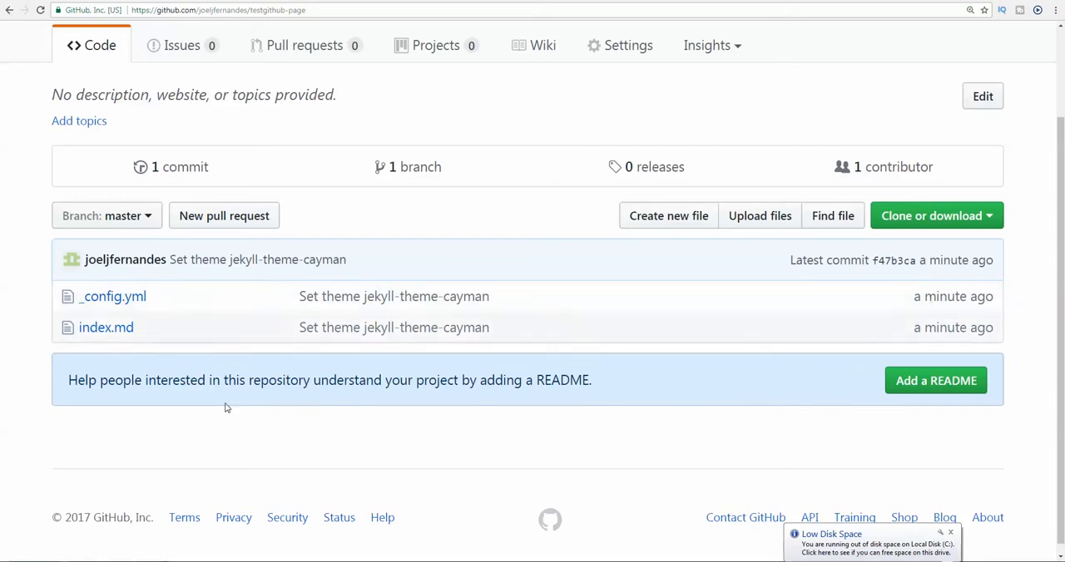
left_click(106, 327)
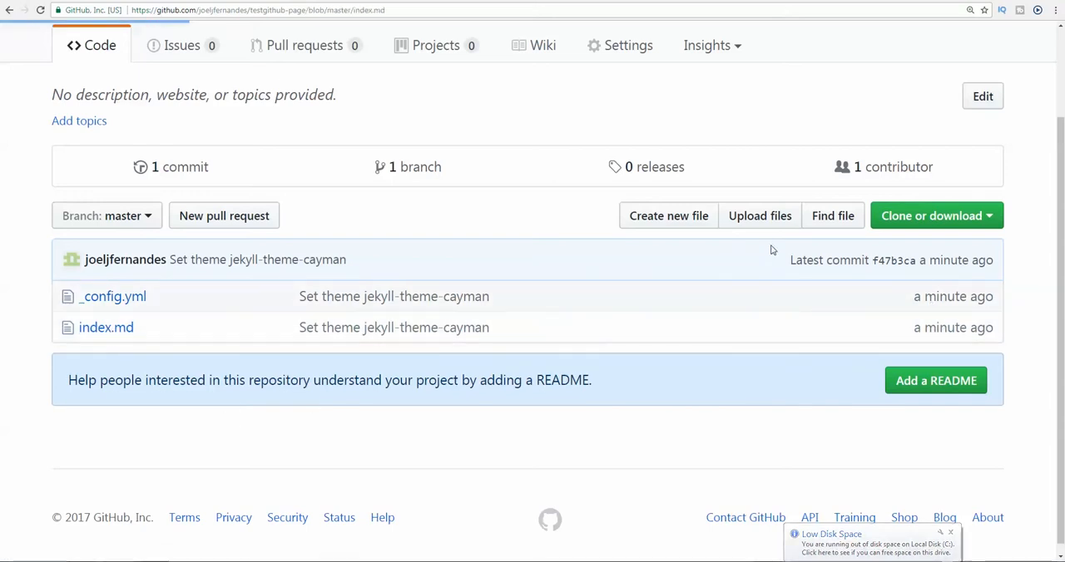
left_click(106, 327)
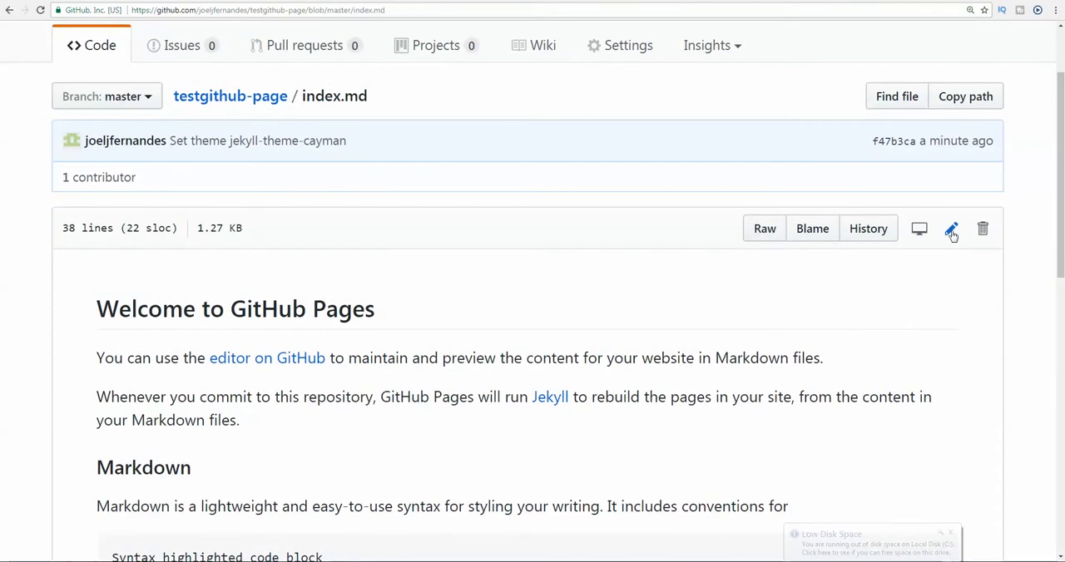
mouse_move(951, 229)
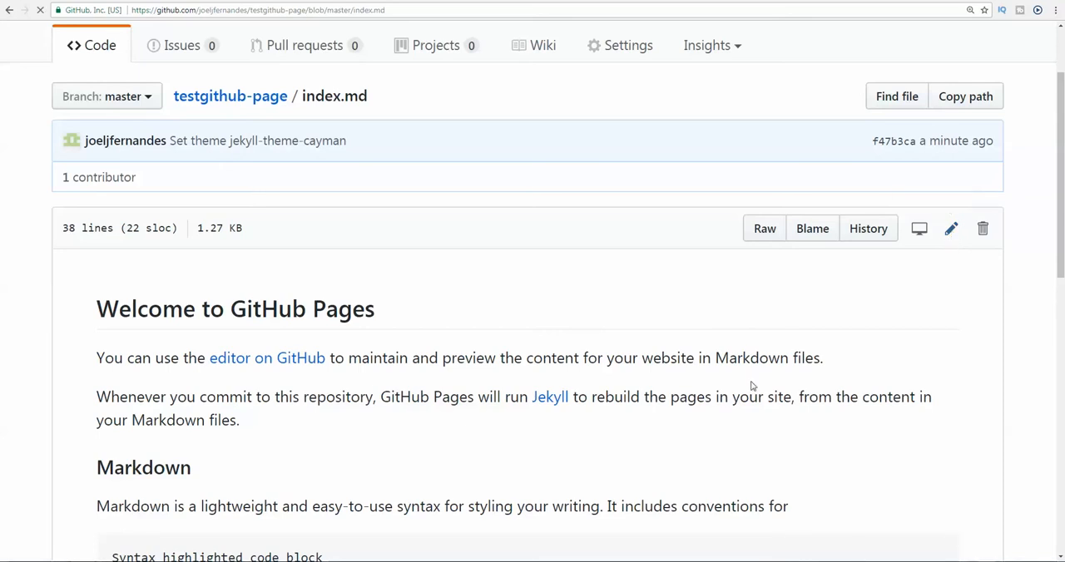
left_click(951, 227)
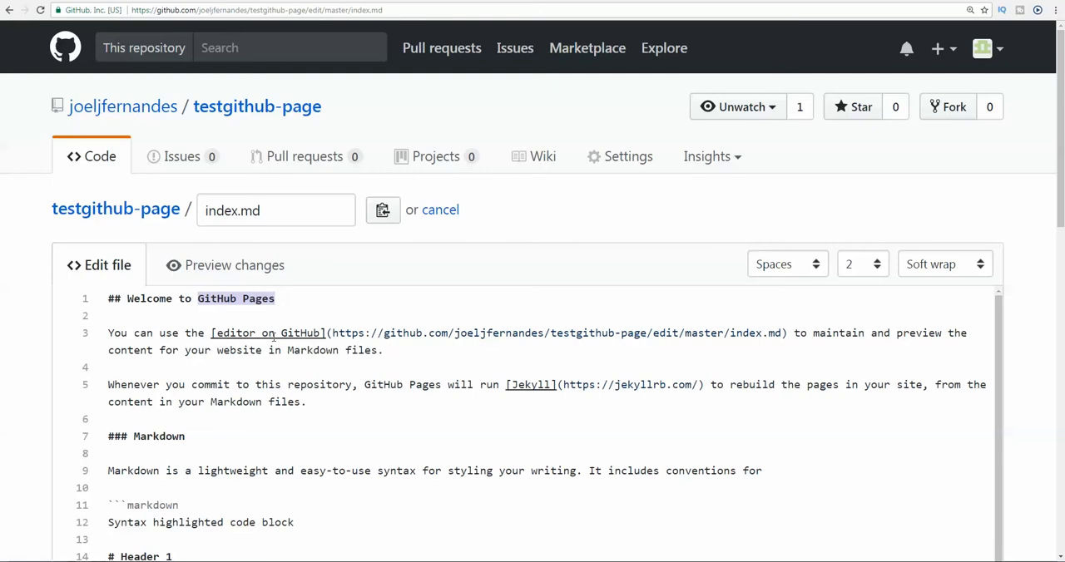
Step: Change the heading to 'Welcome to Edited Text' and scroll to the commit form
type("Edited")
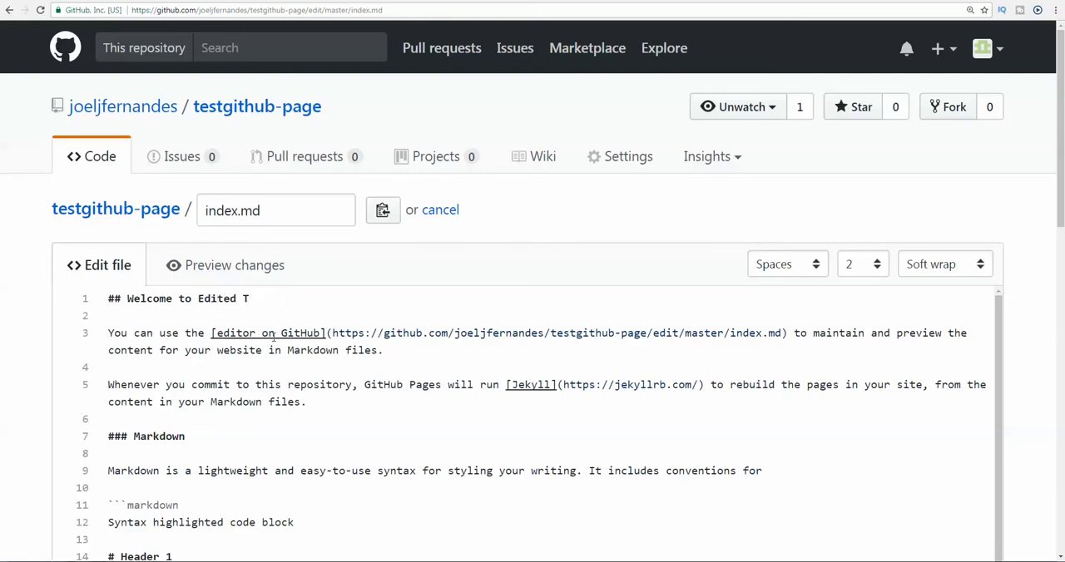
type("ext")
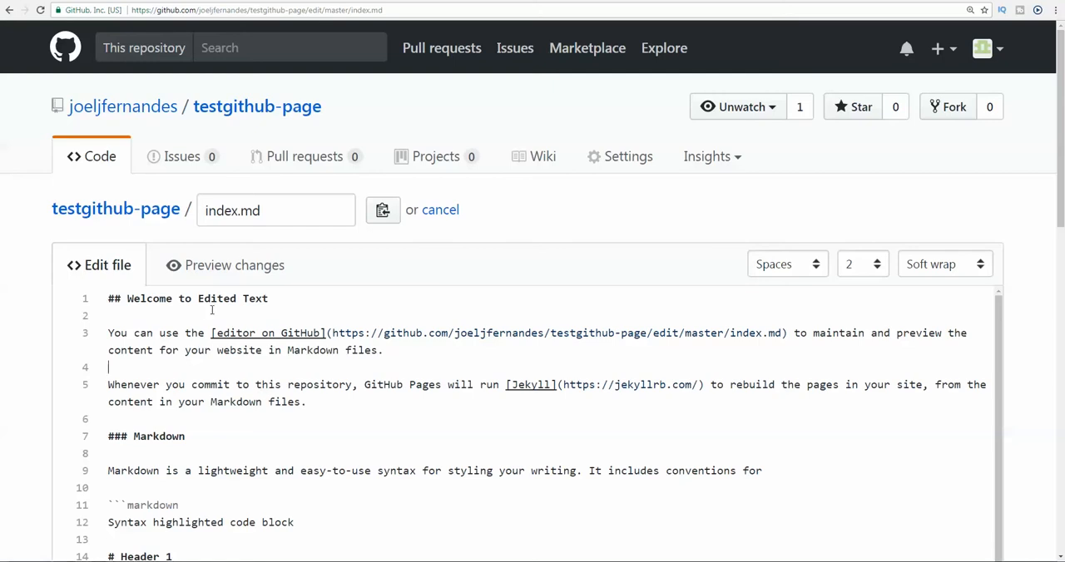
scroll("down", 3)
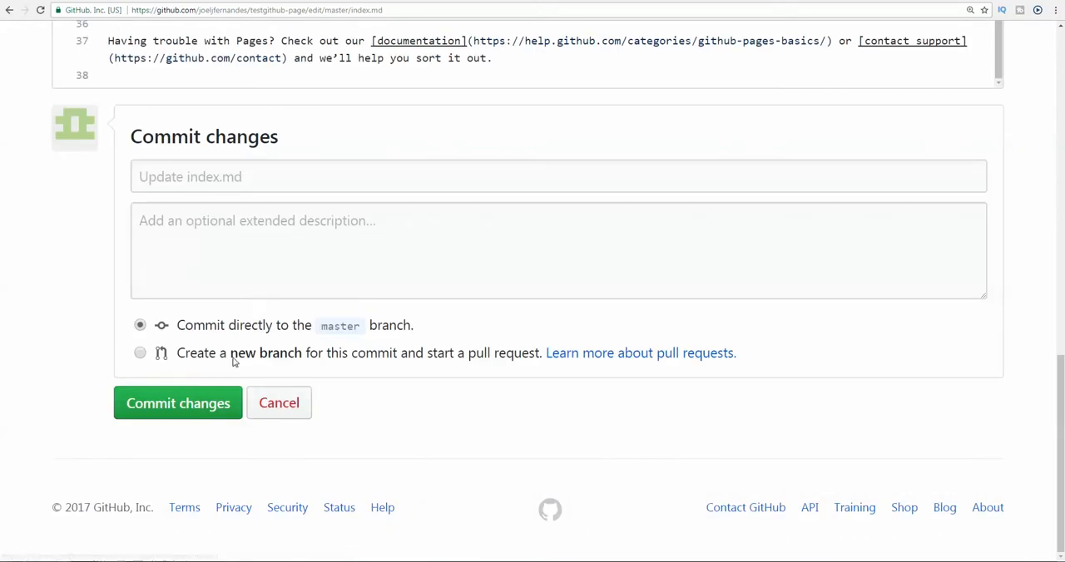
mouse_move(360, 339)
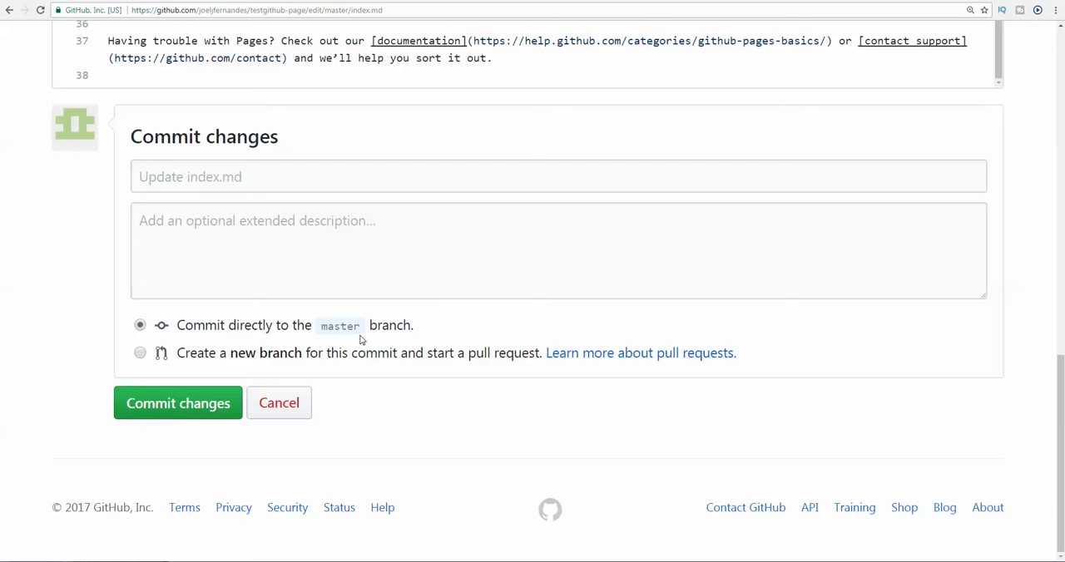
mouse_move(407, 372)
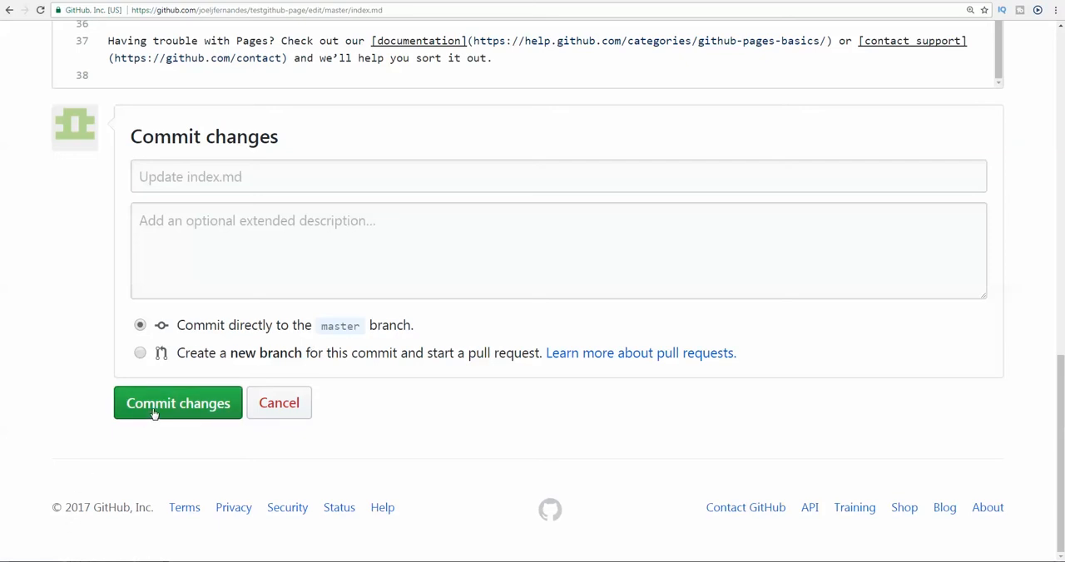
Step: Commit the index.md heading change directly to master
left_click(178, 403)
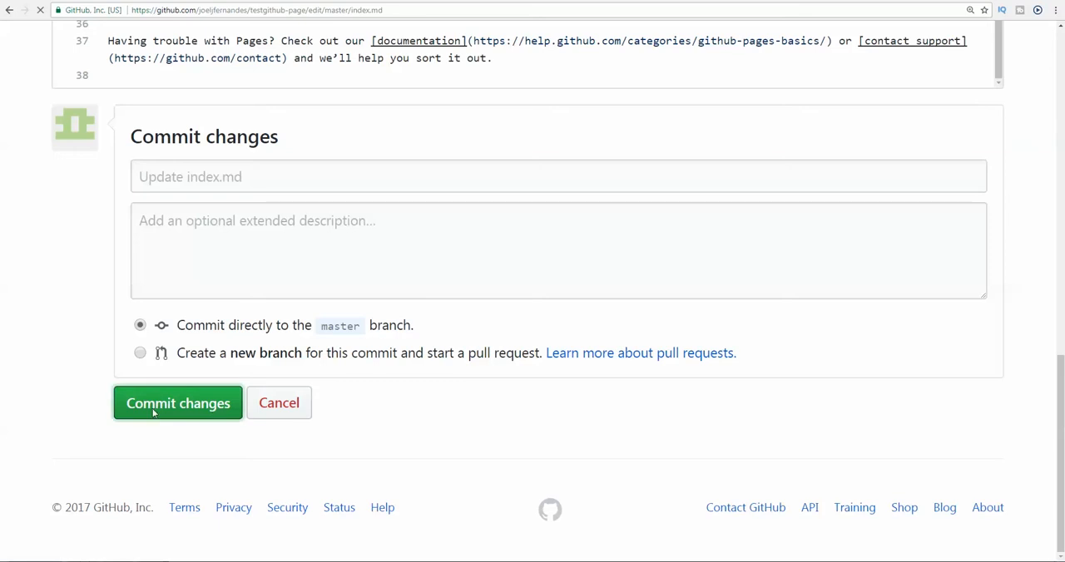
left_click(177, 404)
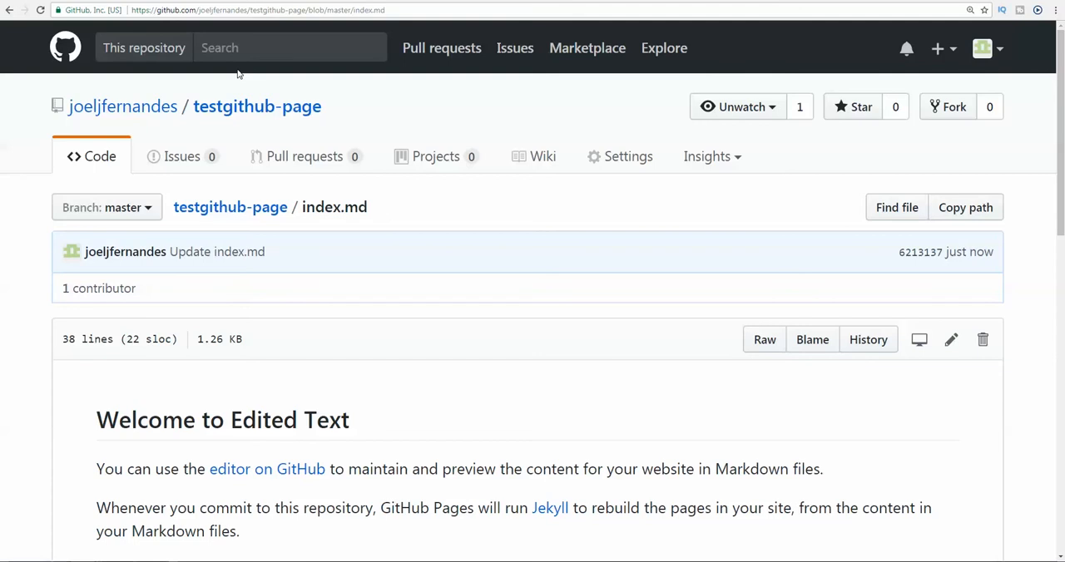
mouse_move(239, 67)
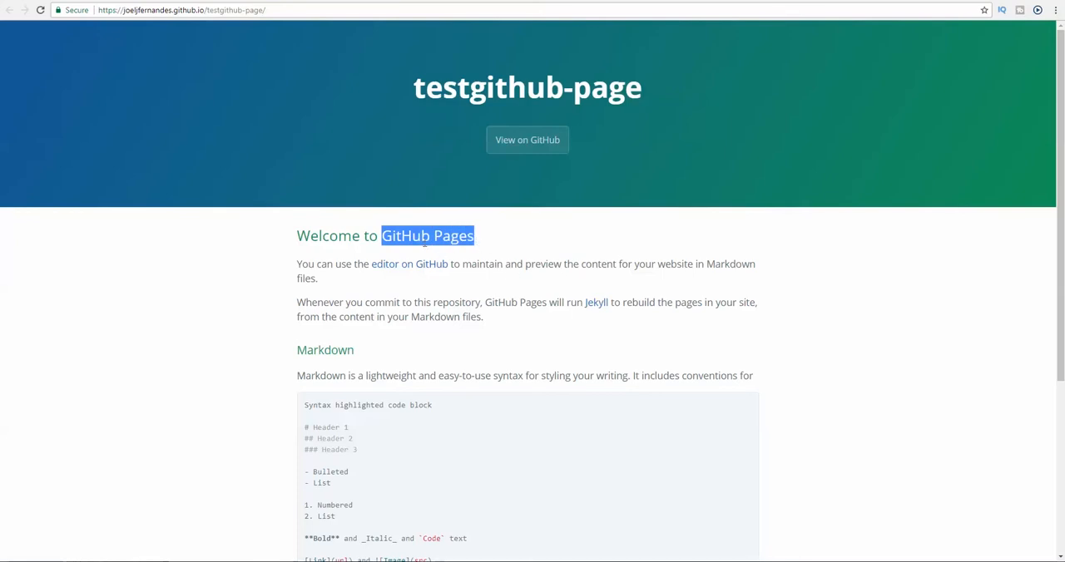
left_click(182, 10)
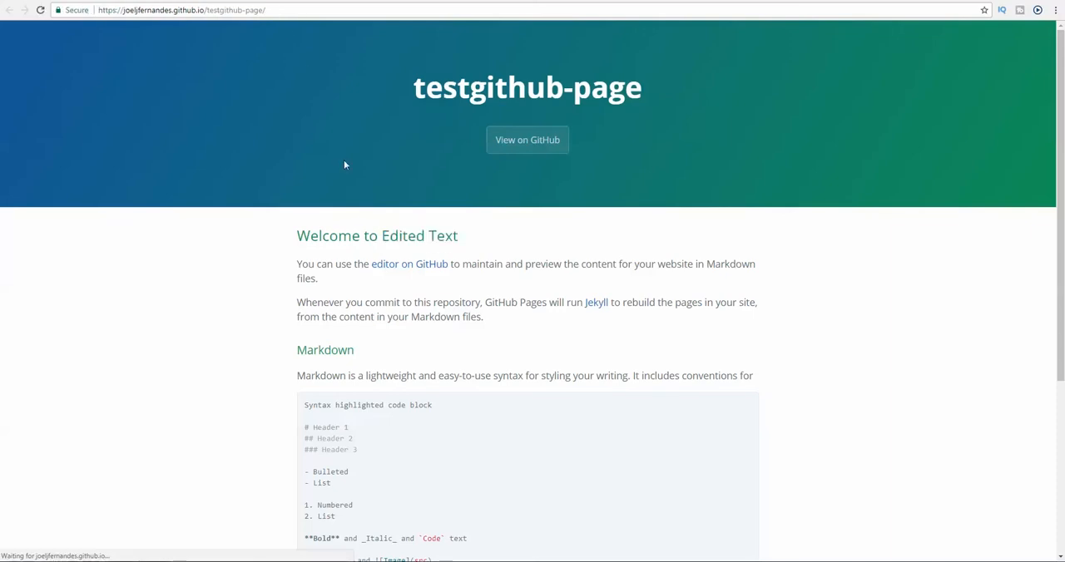
double_click(398, 235)
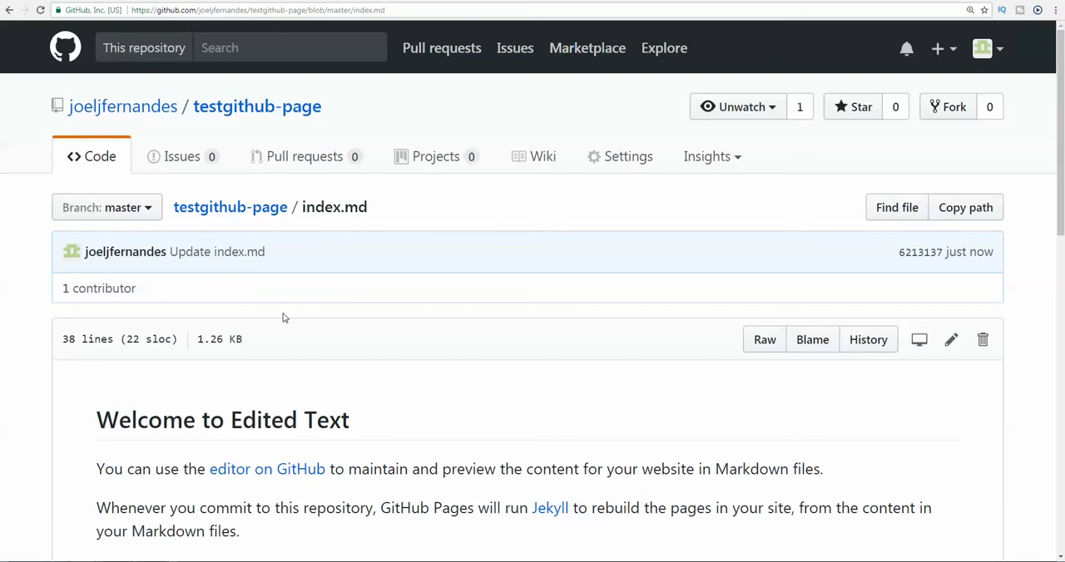
mouse_move(222, 371)
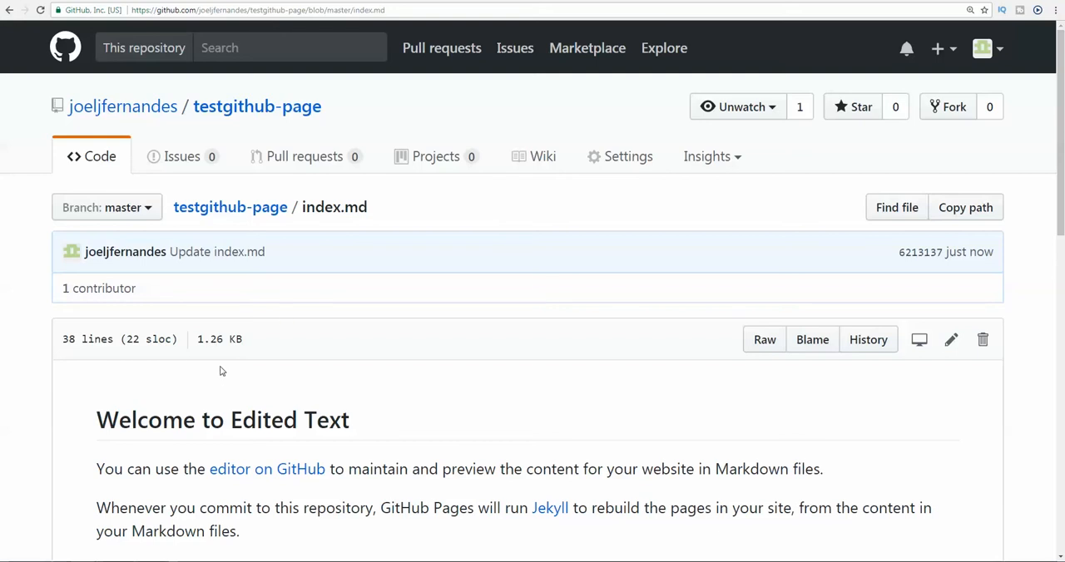
Step: Delete index.md and commit the deletion to master
scroll("down", 3)
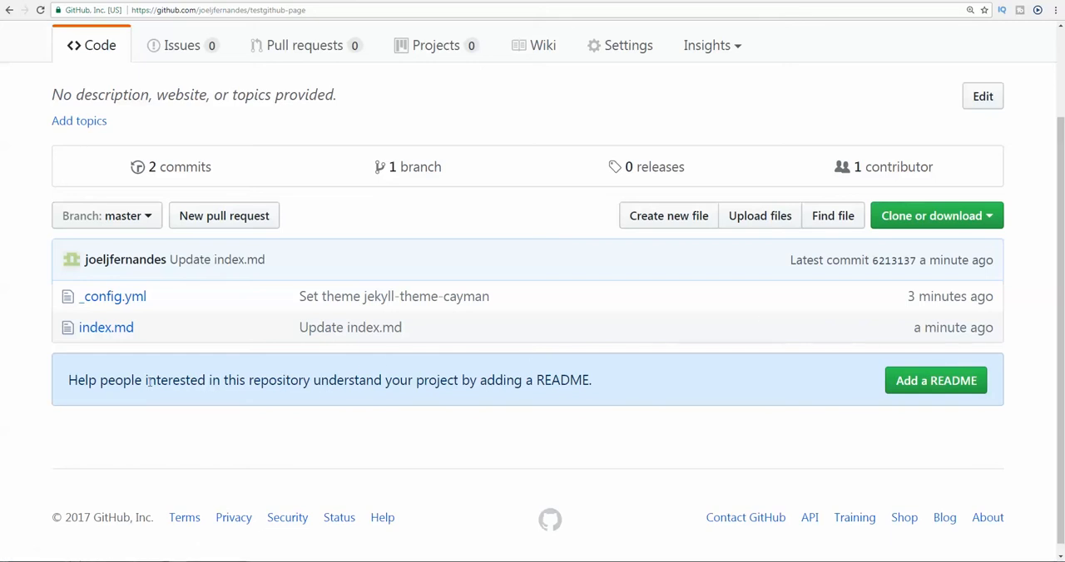
left_click(106, 326)
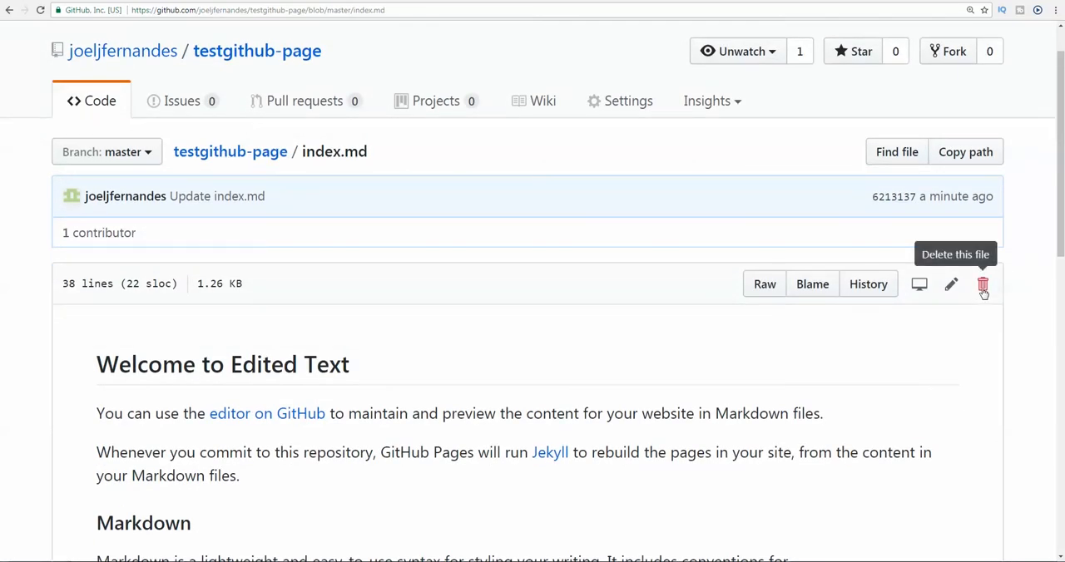
left_click(982, 283)
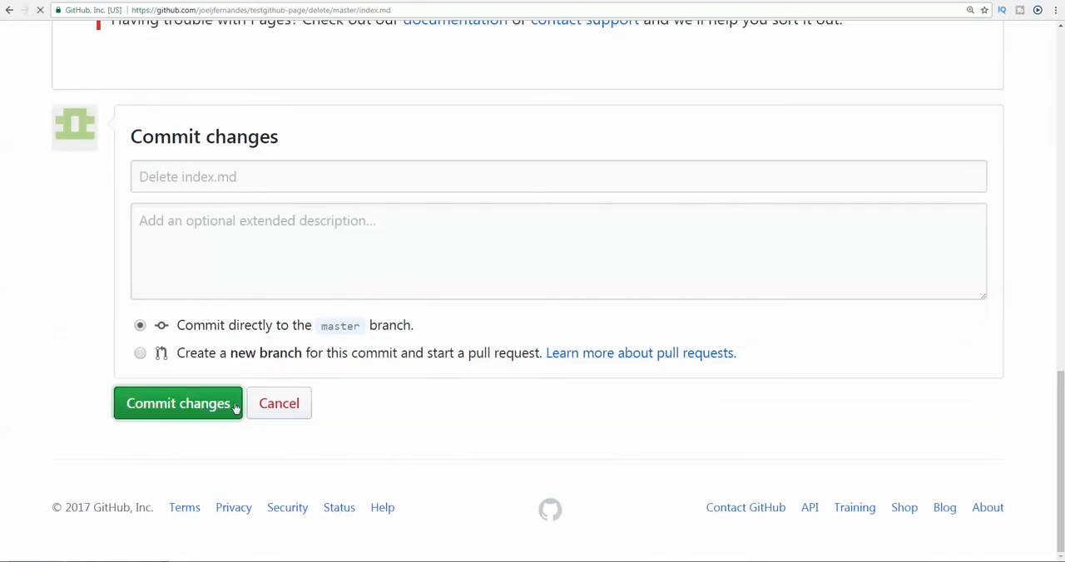
left_click(178, 403)
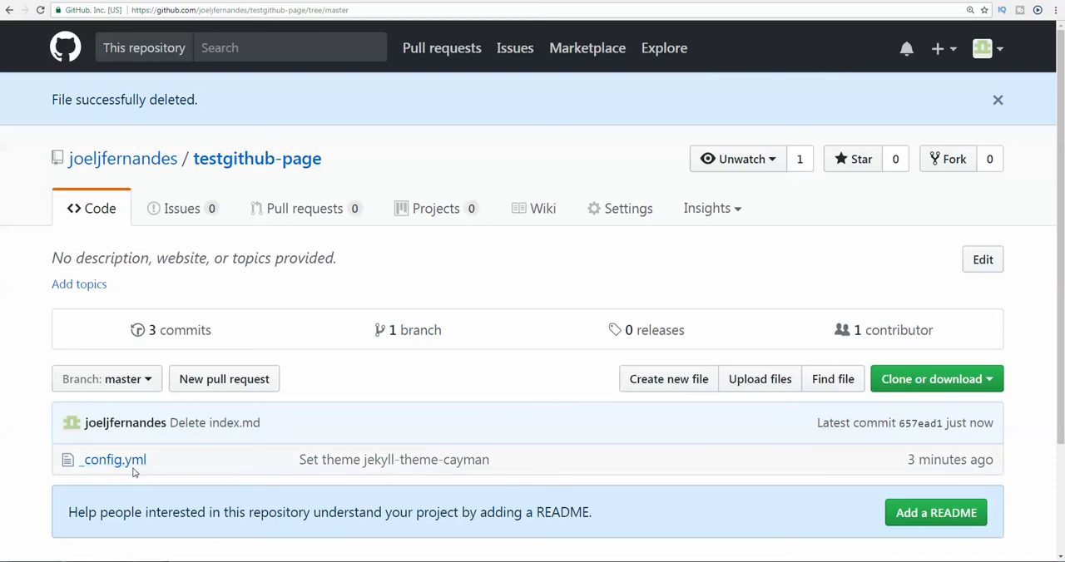
mouse_move(256, 473)
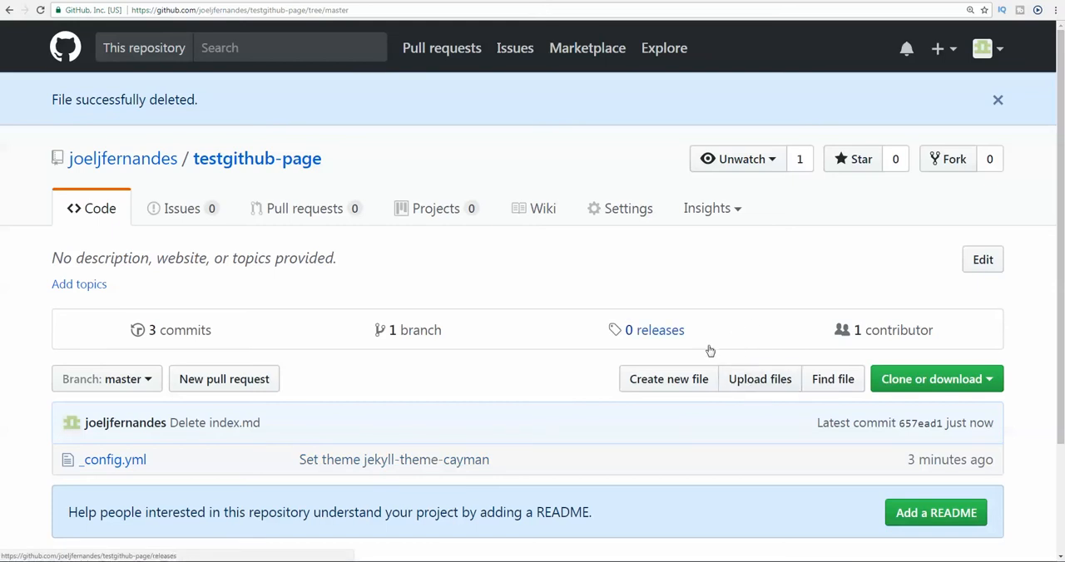
Step: Choose files from Downloads > website > startbootstrap-creative-gh-pages on the upload page
key("ctrl+plus")
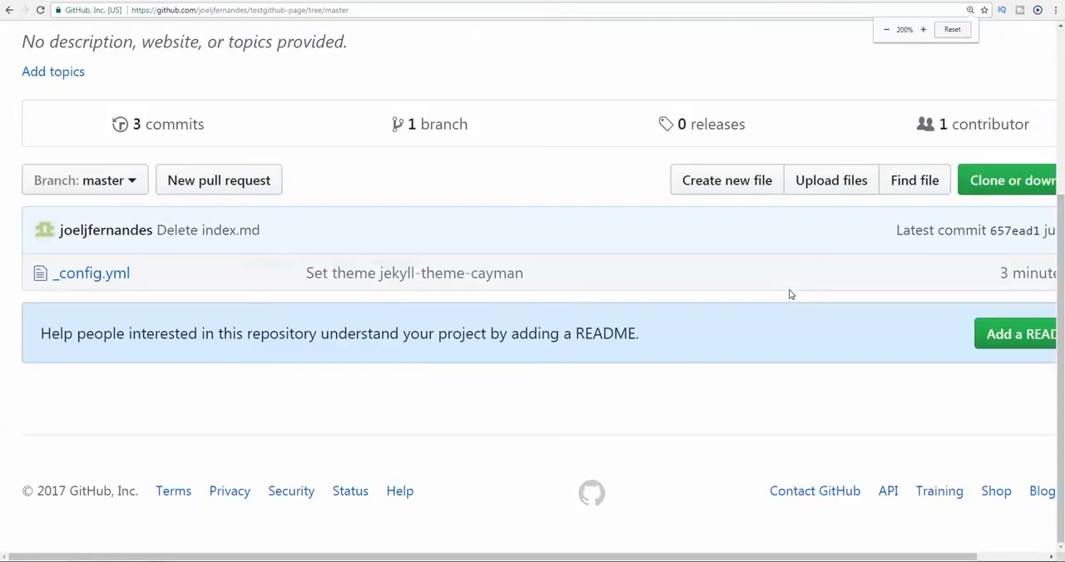
left_click(830, 181)
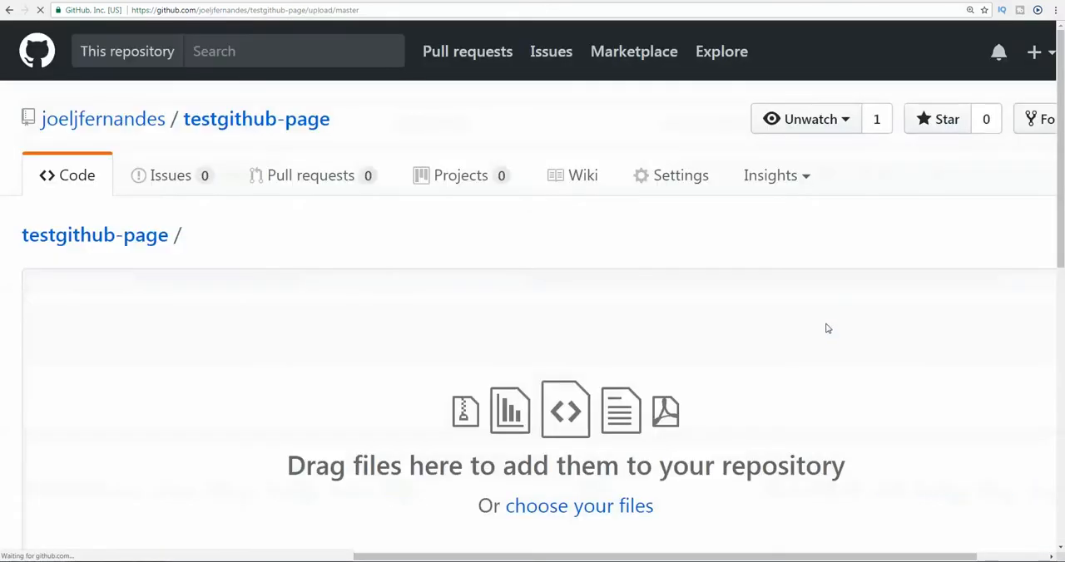
scroll("down", 3)
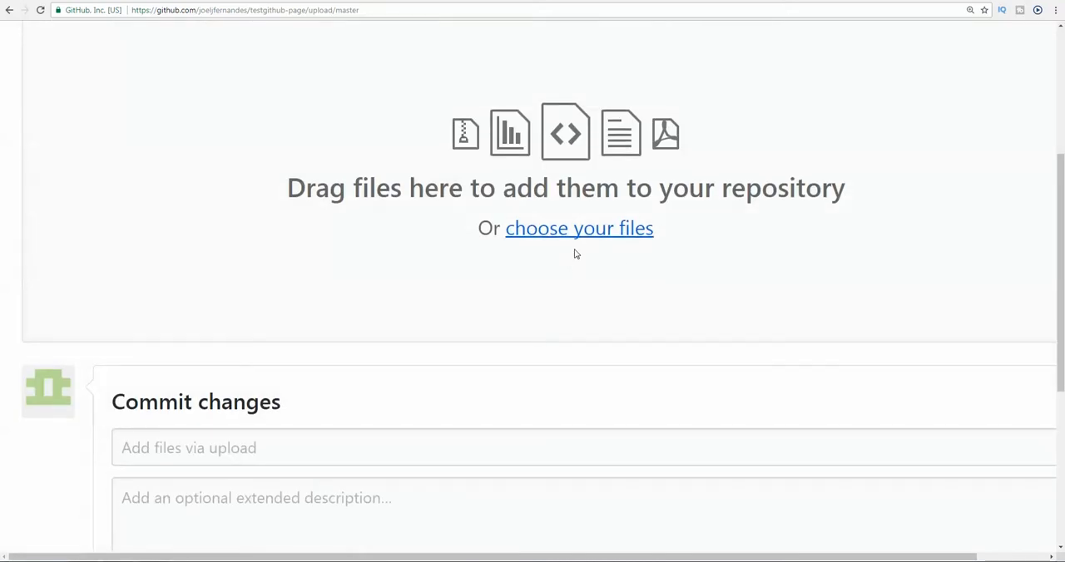
left_click(579, 228)
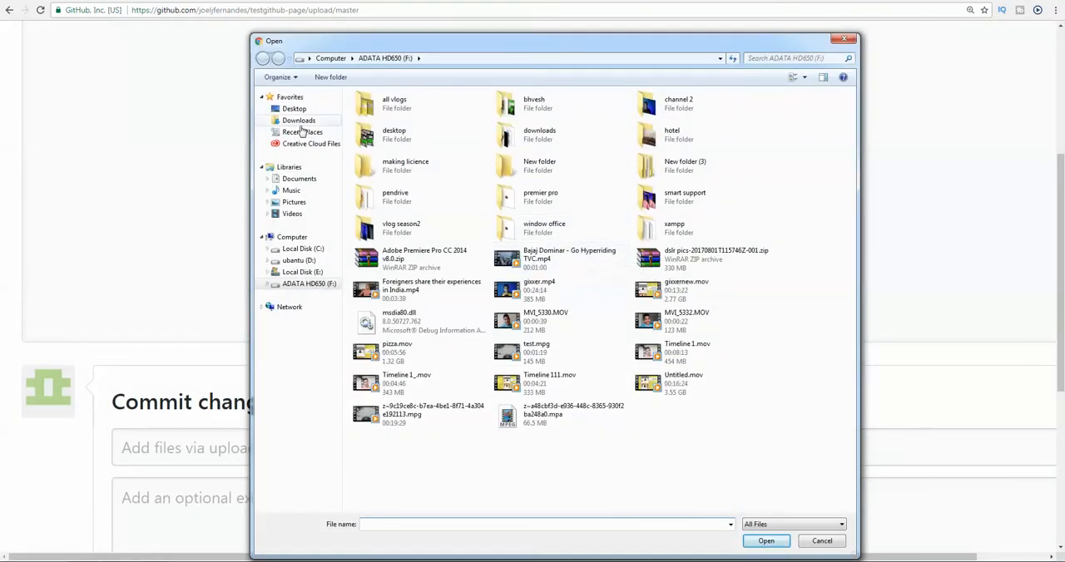
left_click(299, 120)
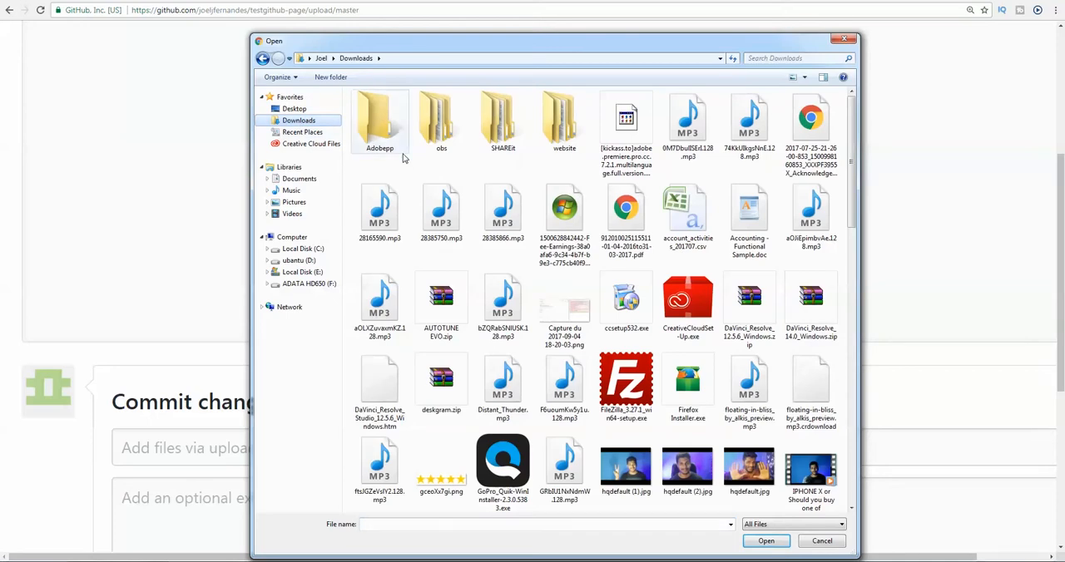
left_click(502, 121)
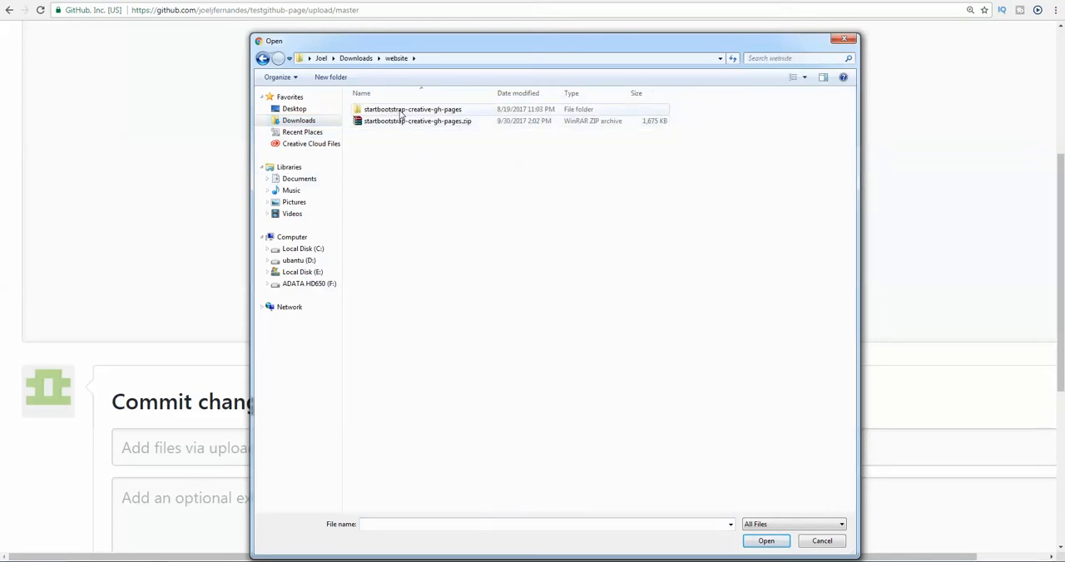
double_click(412, 109)
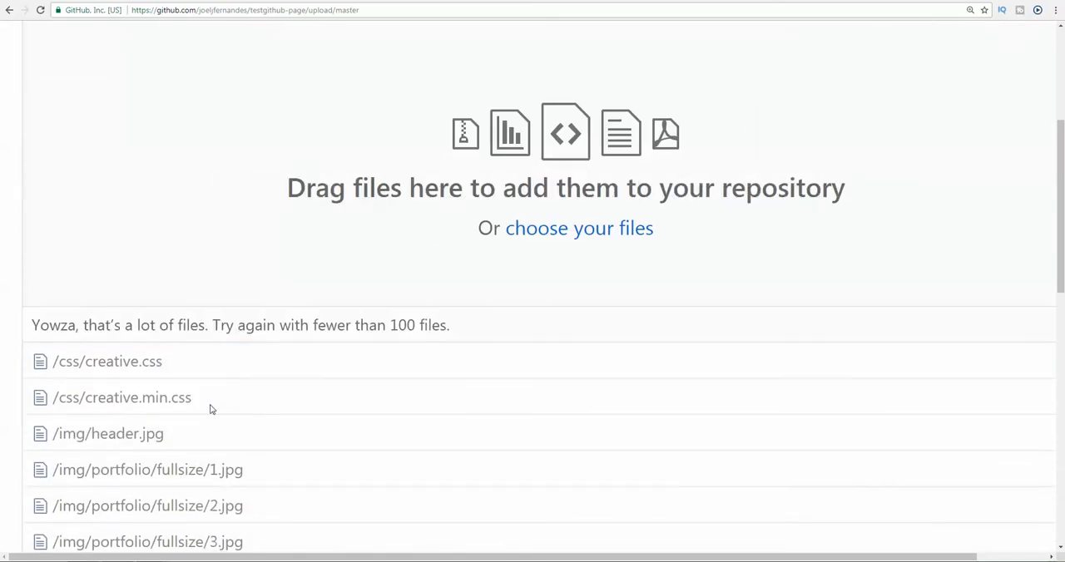
Step: Scroll through the uploaded img and js files down to the Commit changes form
scroll("down", 3)
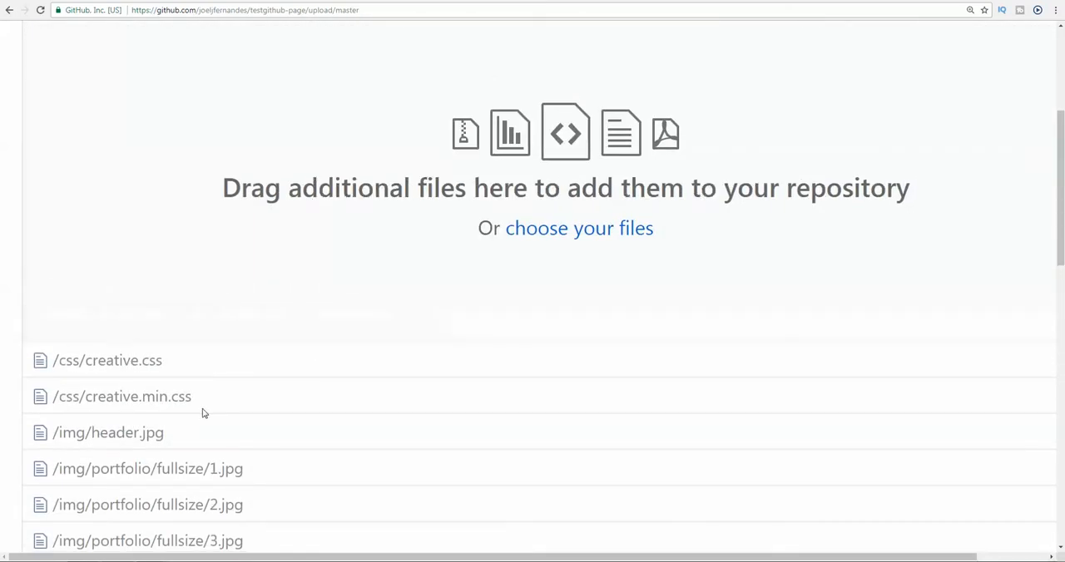
mouse_move(348, 369)
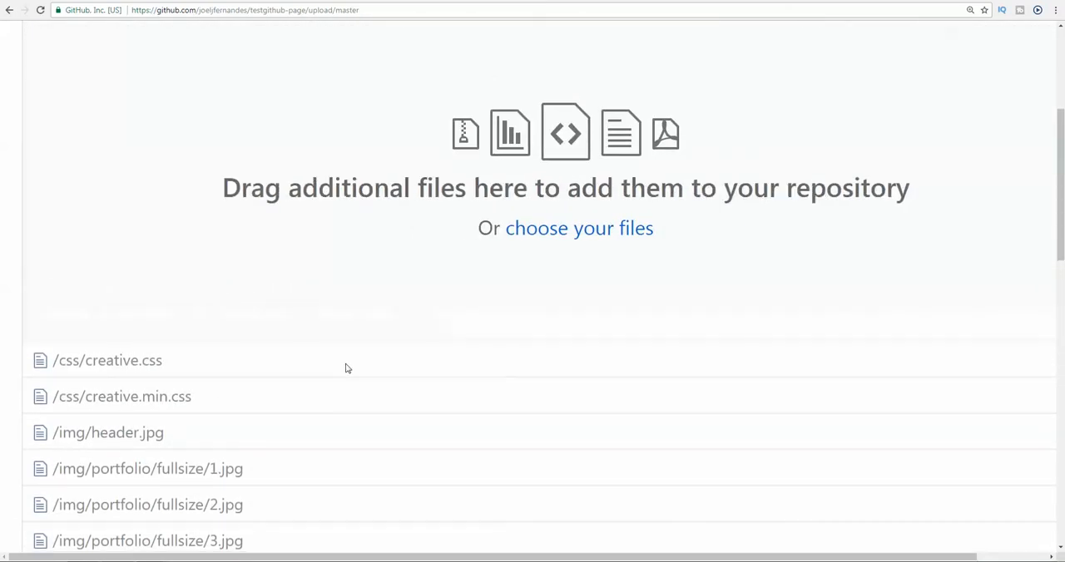
scroll("down", 3)
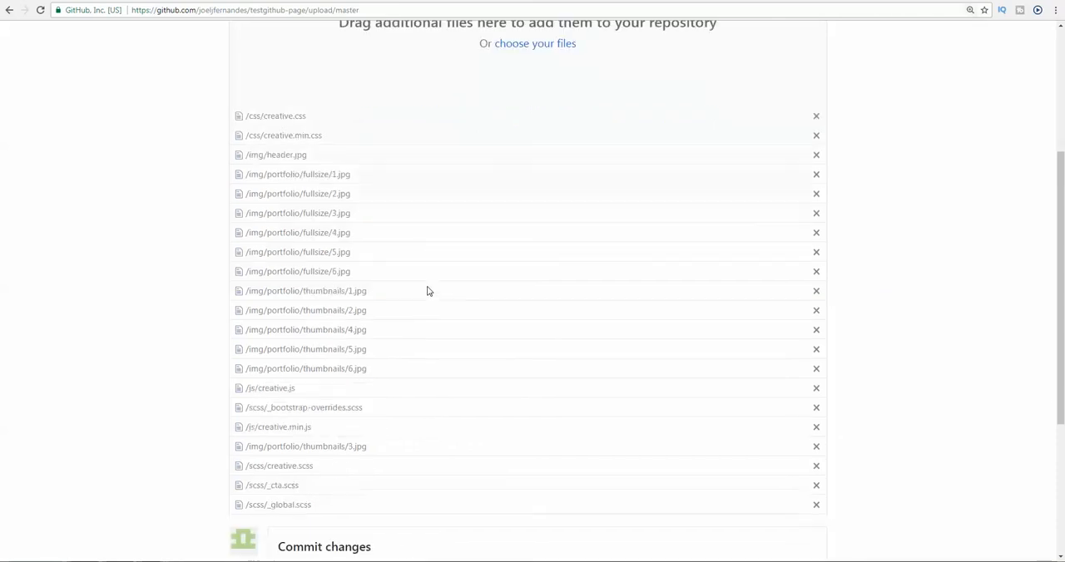
scroll("down", 3)
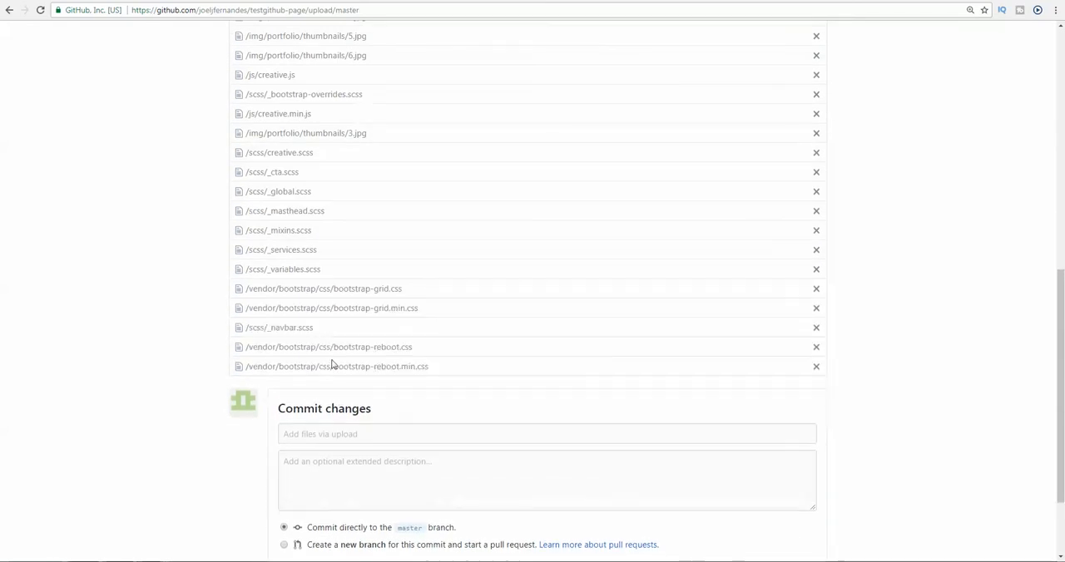
scroll("down", 3)
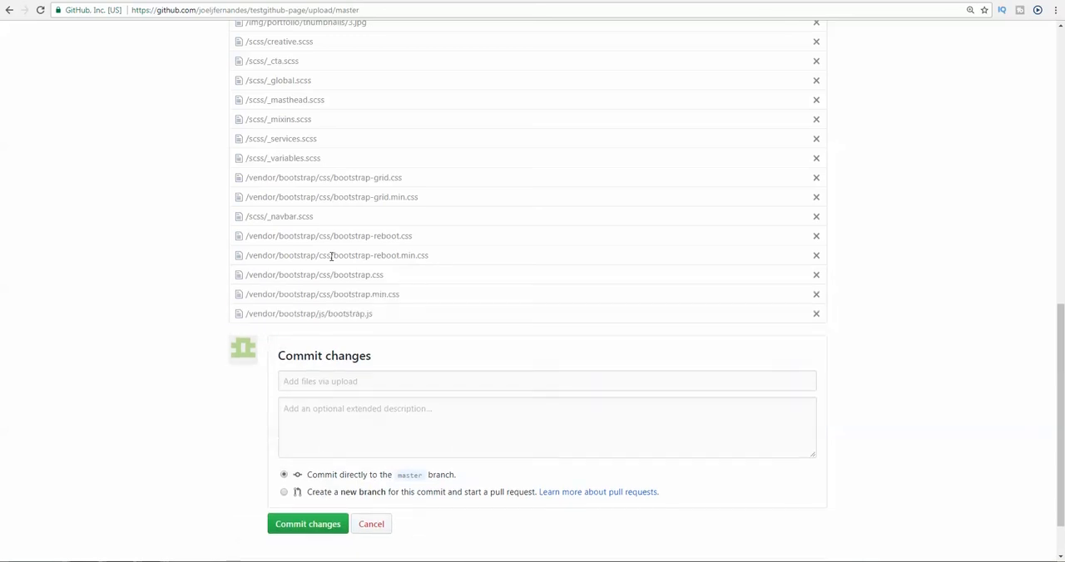
scroll("down", 3)
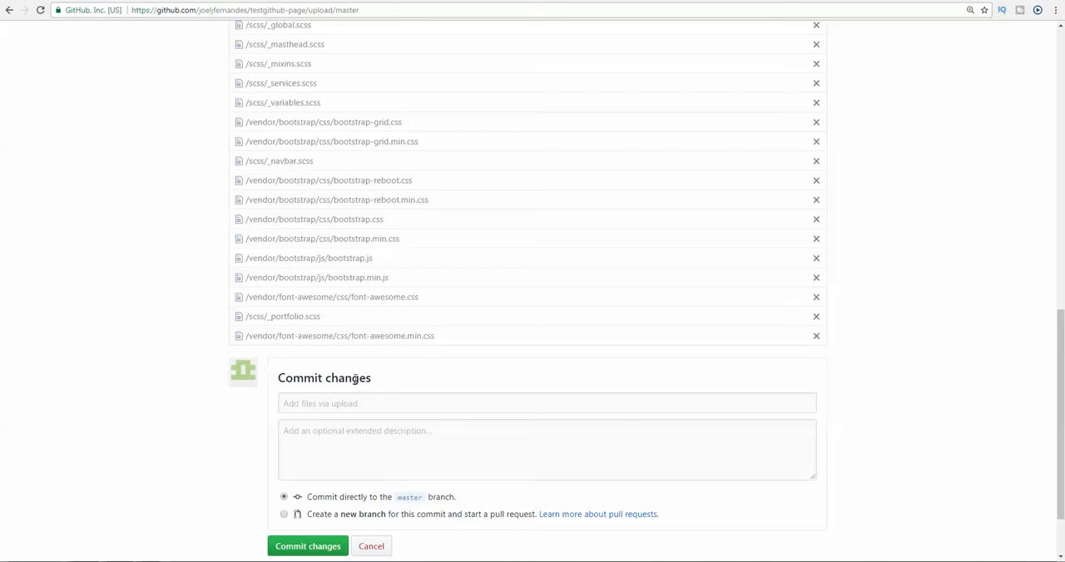
mouse_move(410, 294)
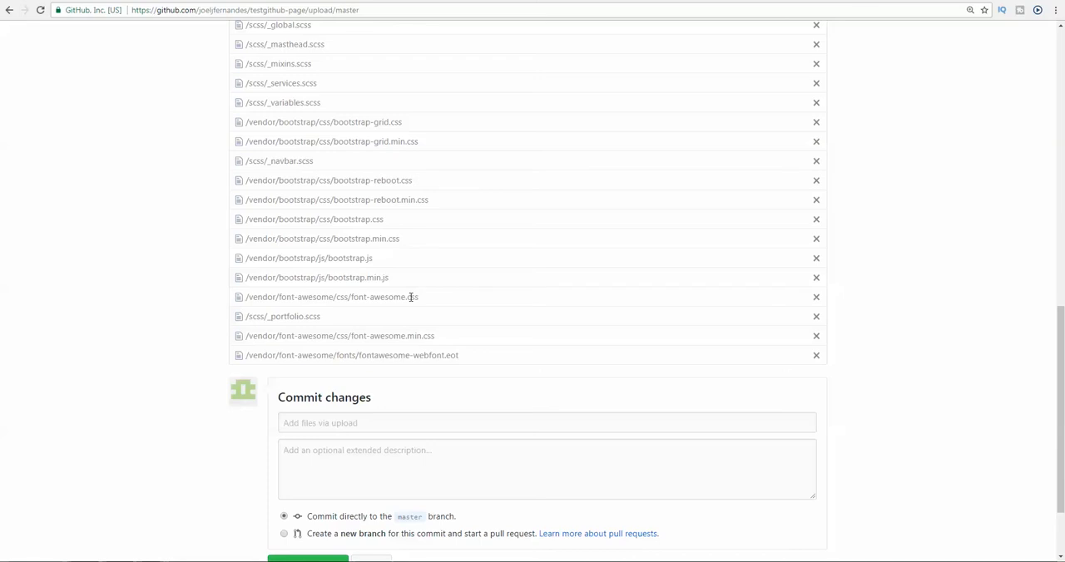
mouse_move(398, 325)
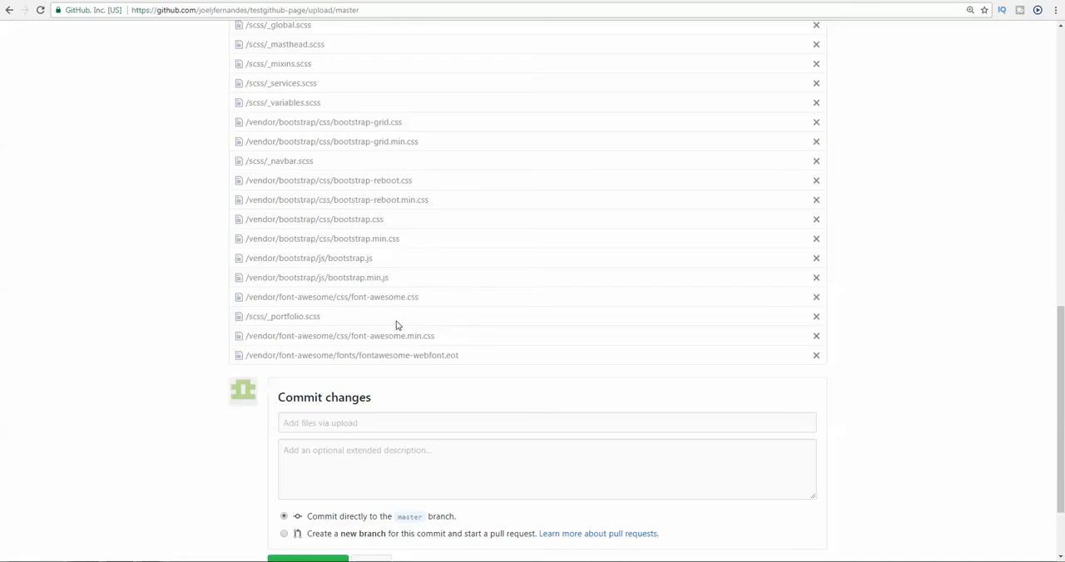
scroll("down", 3)
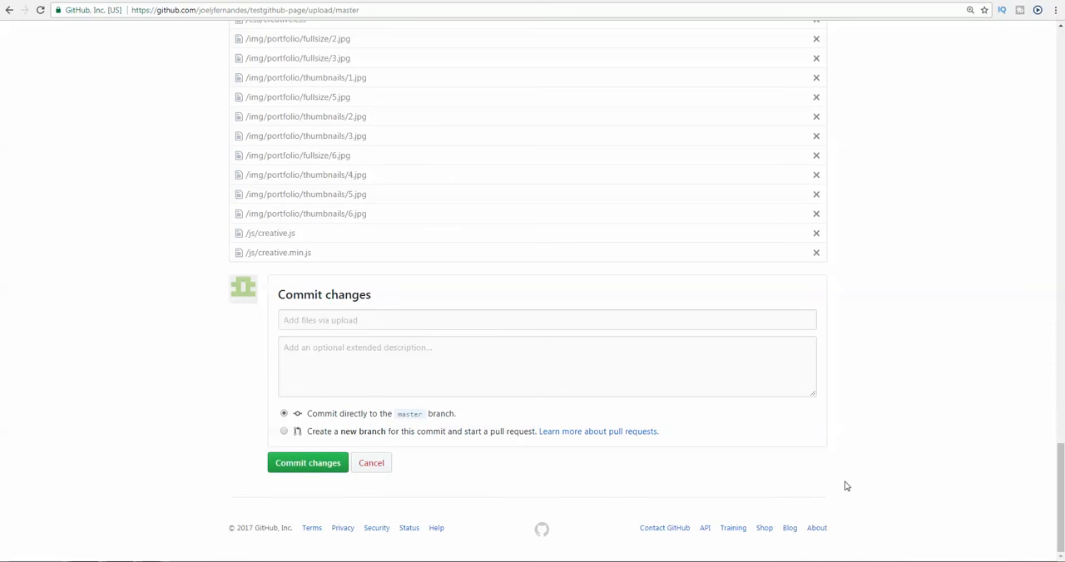
mouse_move(798, 458)
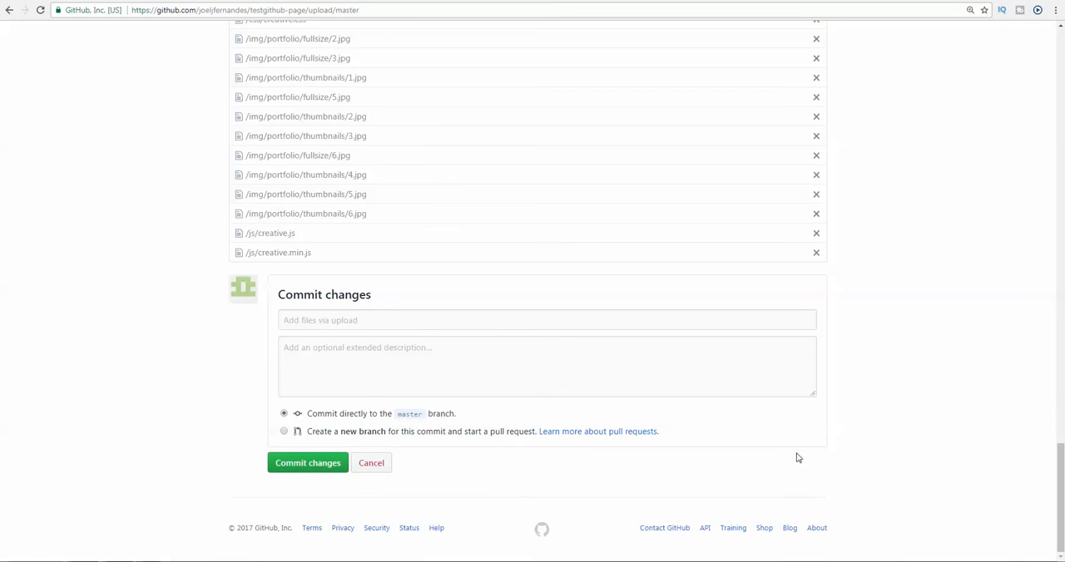
mouse_move(319, 539)
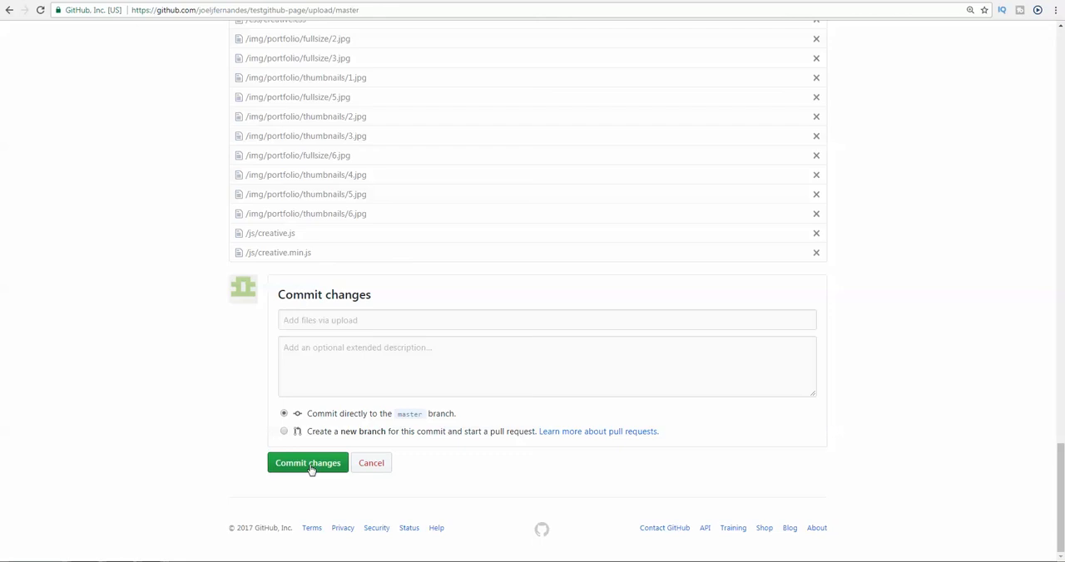
Step: Commit the uploaded Creative theme files to master and zoom in on the repository page
left_click(307, 463)
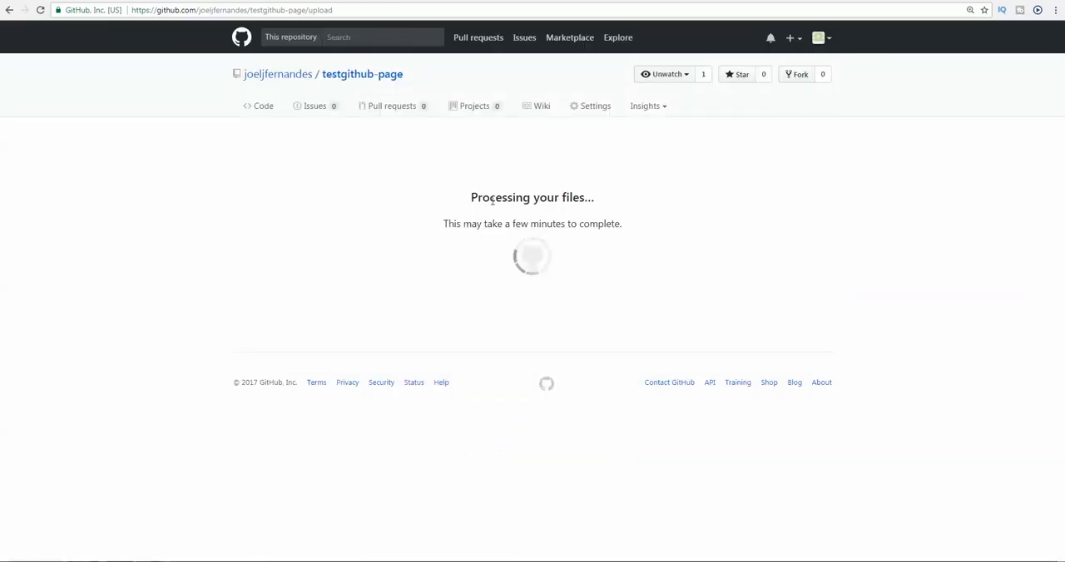
key("ctrl+plus")
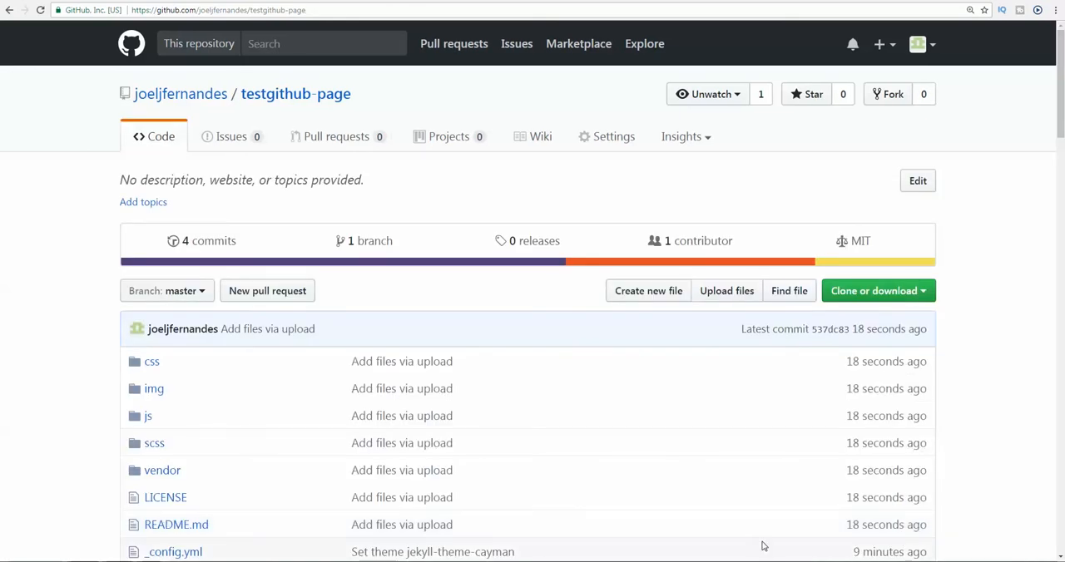
mouse_move(572, 465)
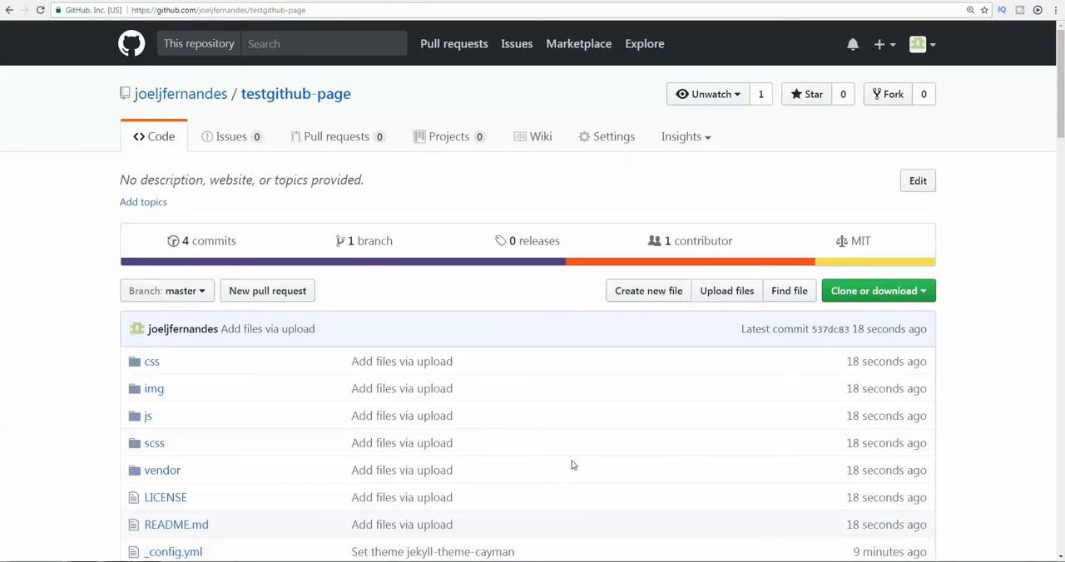
mouse_move(364, 240)
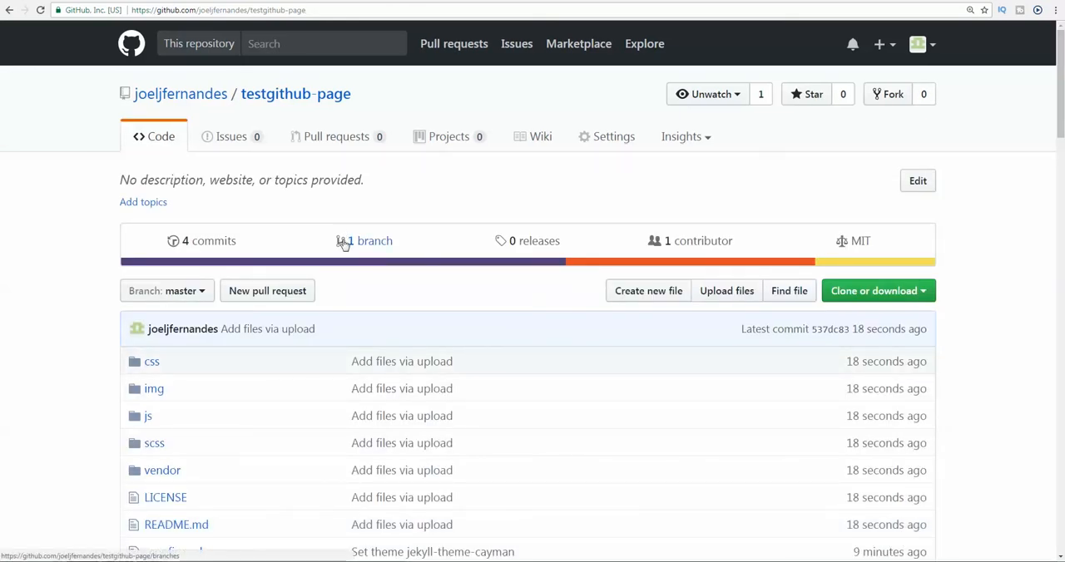
Step: Scroll through the committed files, including index.html, in testgithub-page
scroll("down", 3)
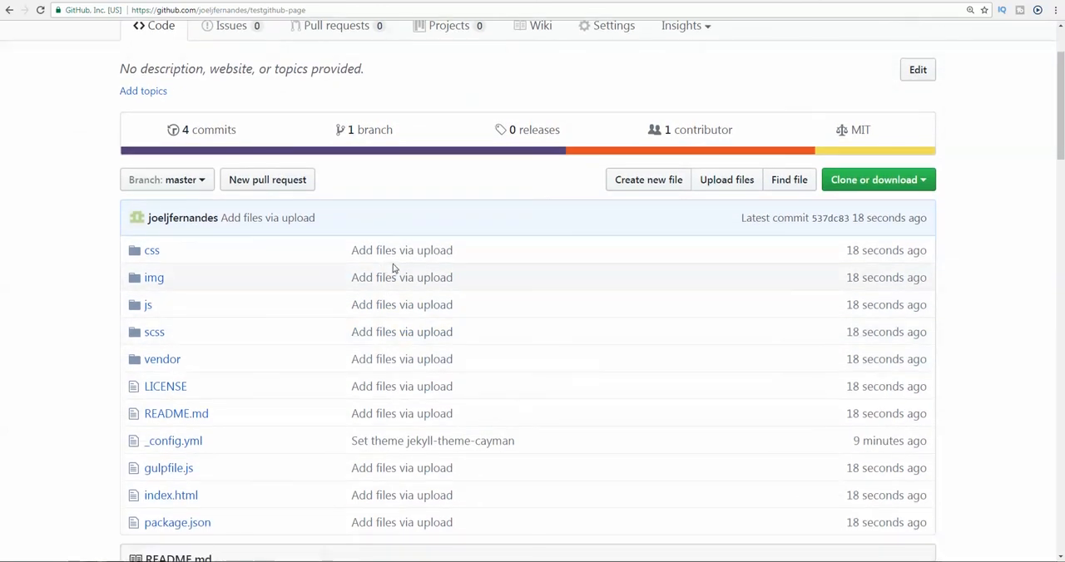
mouse_move(402, 304)
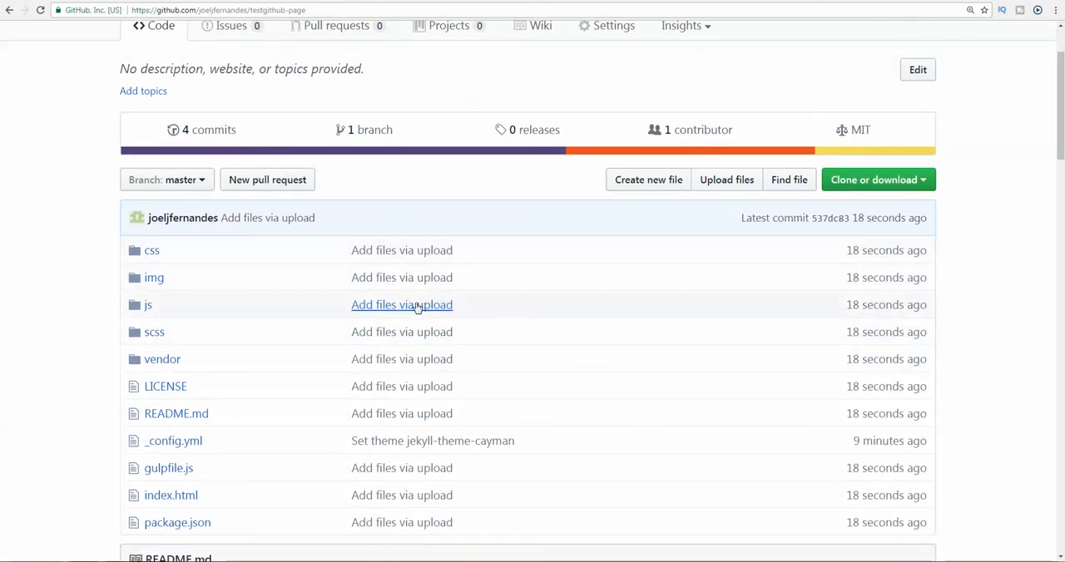
scroll("down", 3)
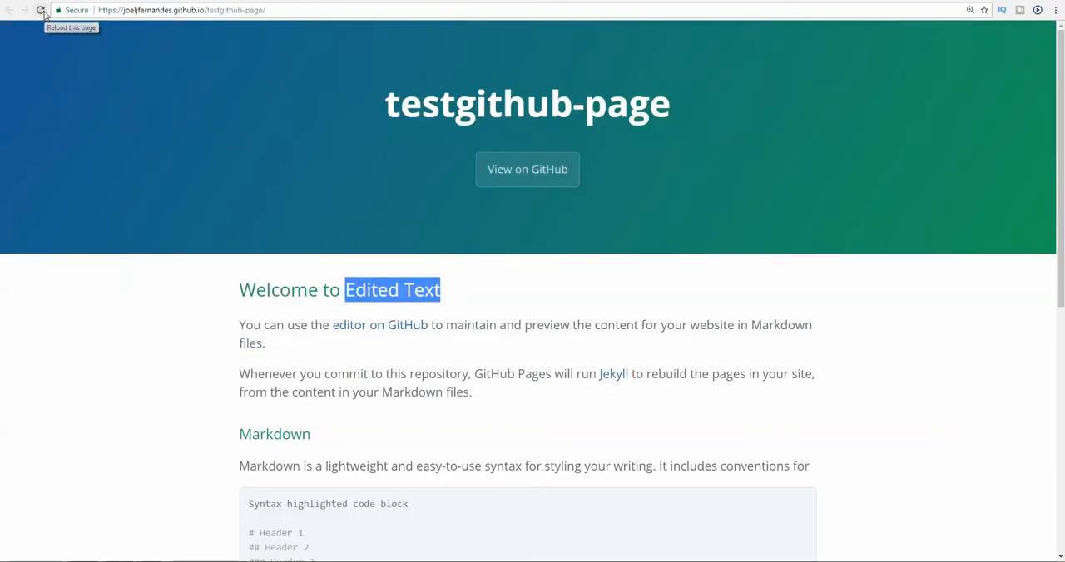
Step: Reload the github.io site to show the Creative theme, then visit Services and return to the top
left_click(41, 10)
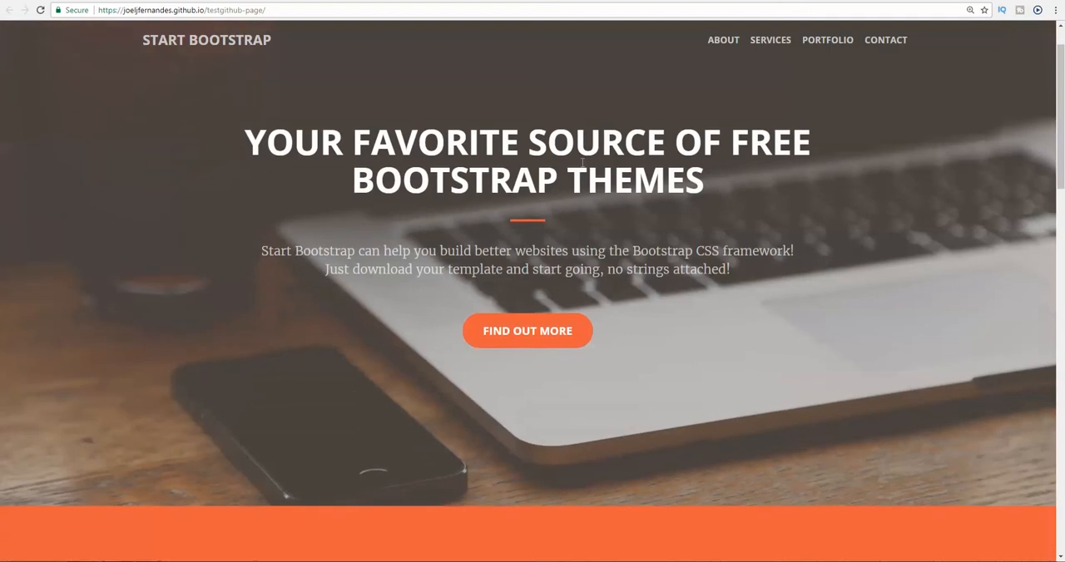
left_click(722, 39)
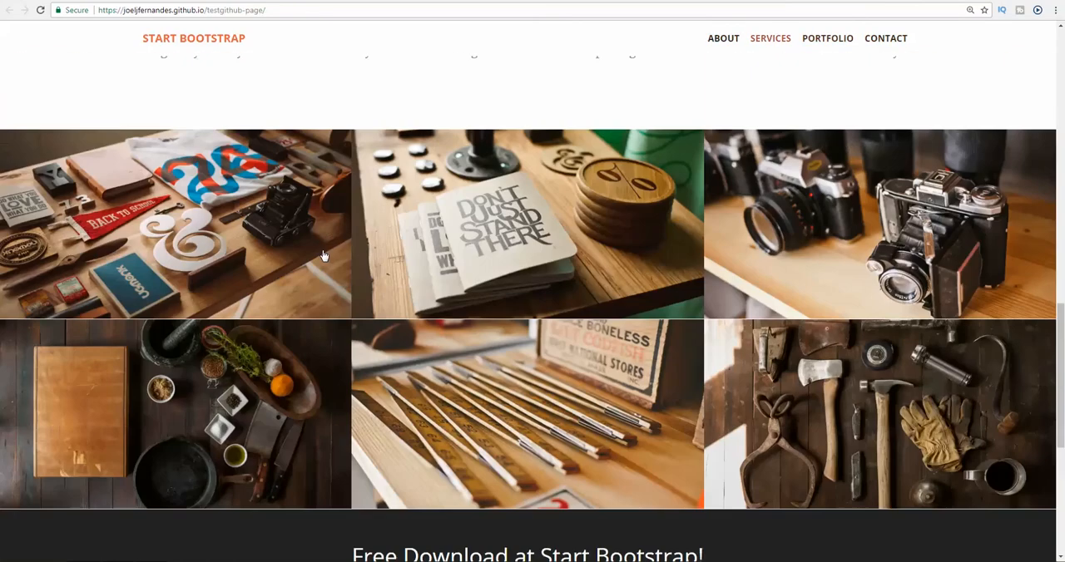
scroll("up", 3)
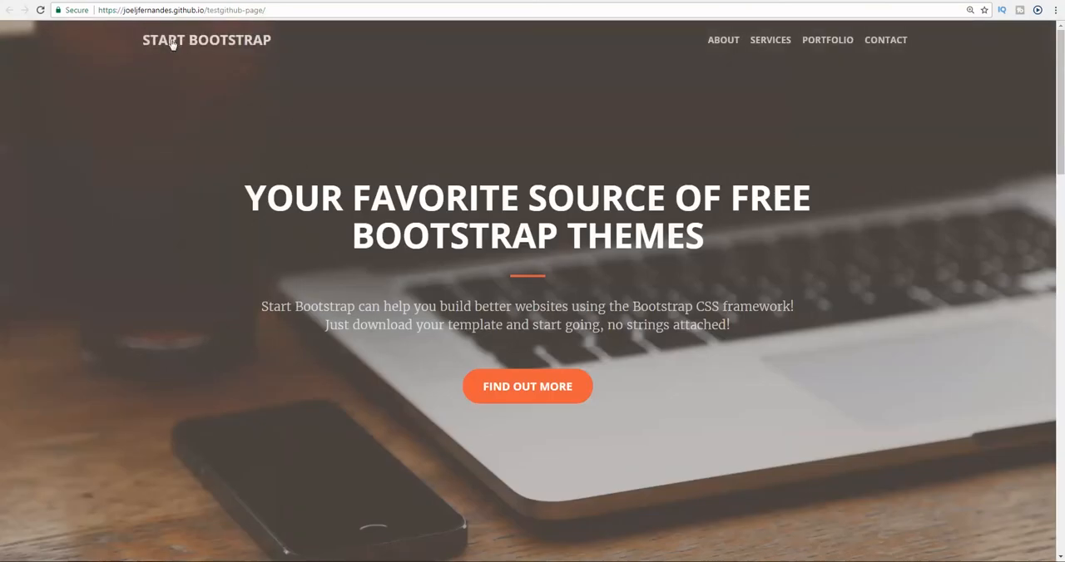
mouse_move(275, 45)
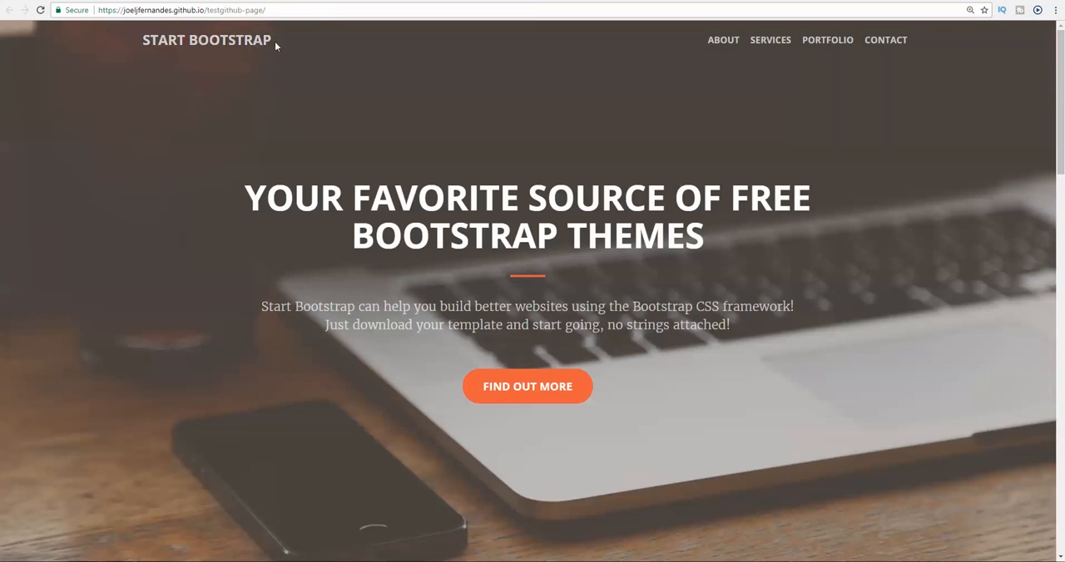
mouse_move(267, 62)
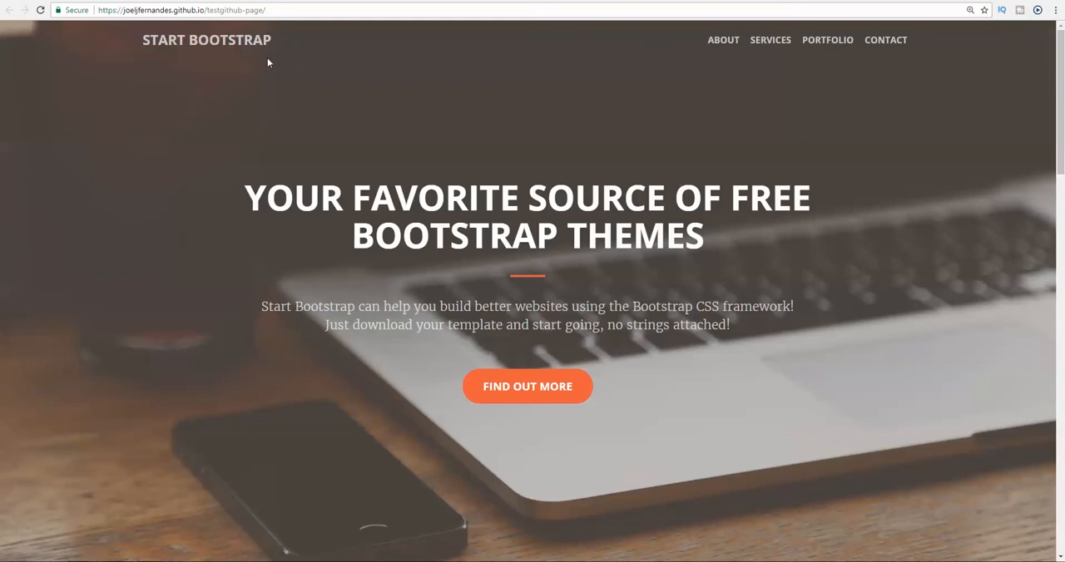
mouse_move(347, 148)
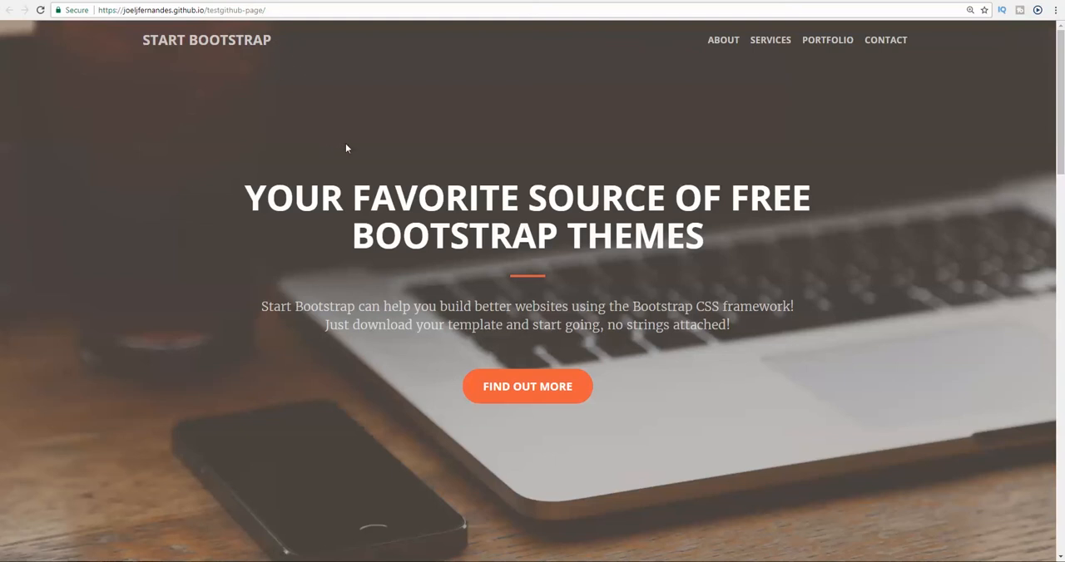
mouse_move(547, 294)
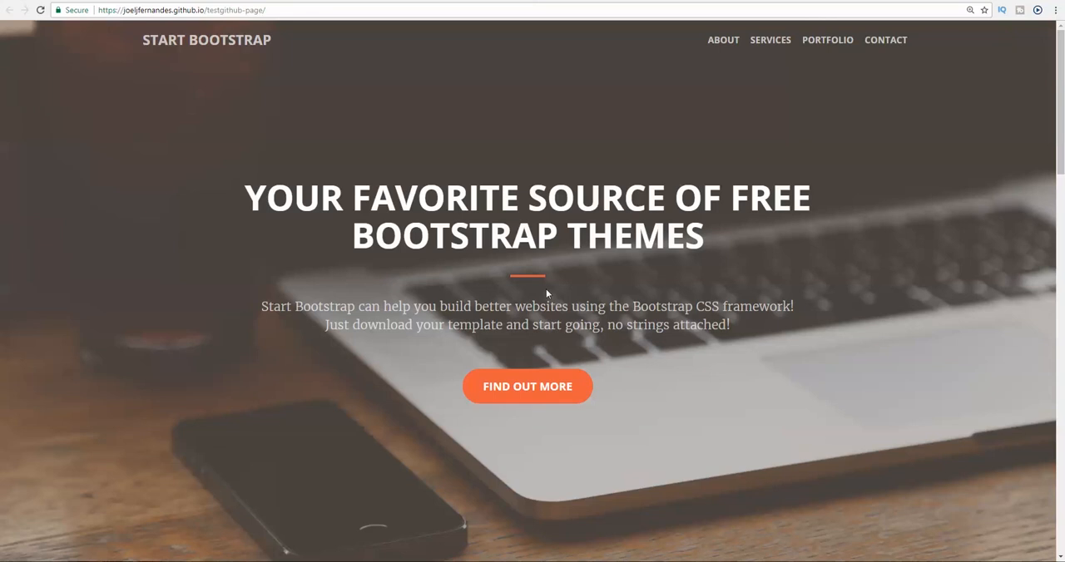
mouse_move(534, 349)
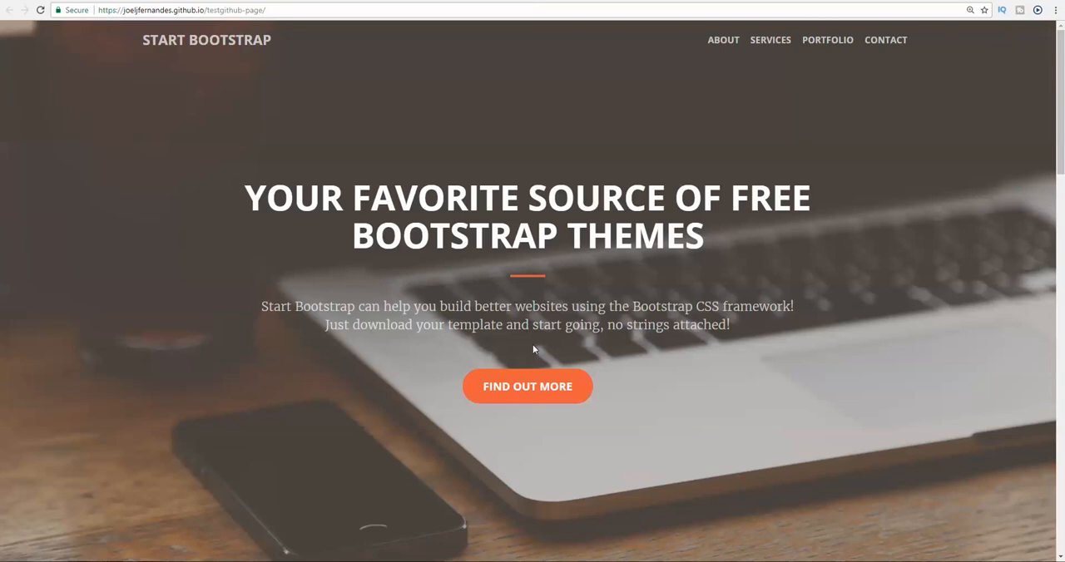